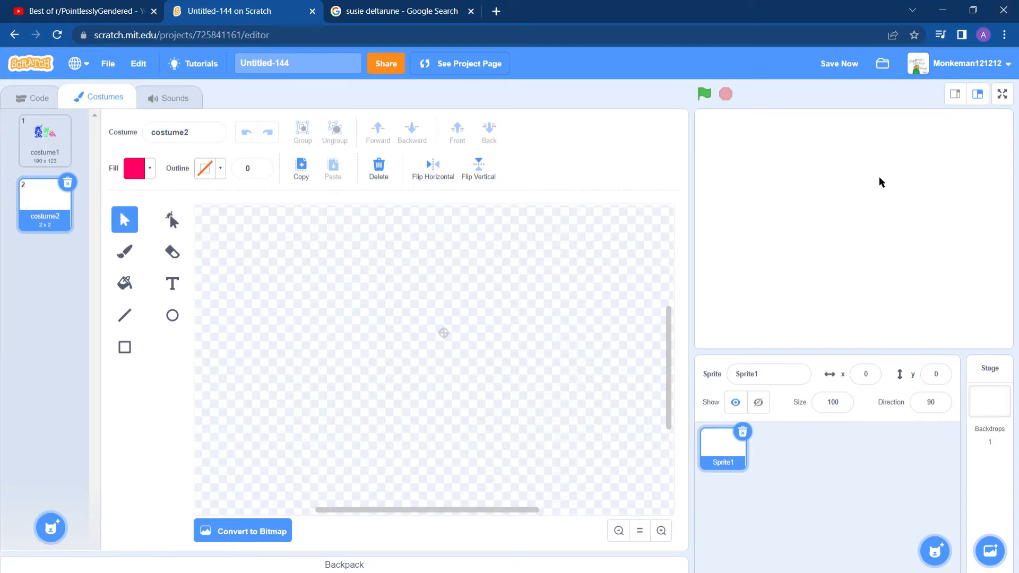
mouse_move(872, 132)
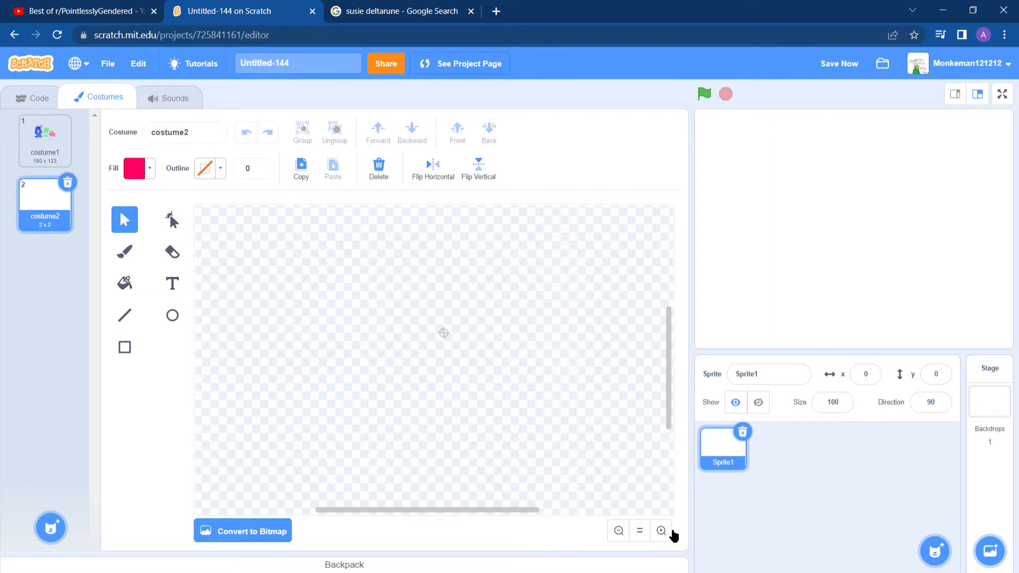
Copy the blue hat, pink and green horned figures from costume1 into costume2.
left_click(660, 530)
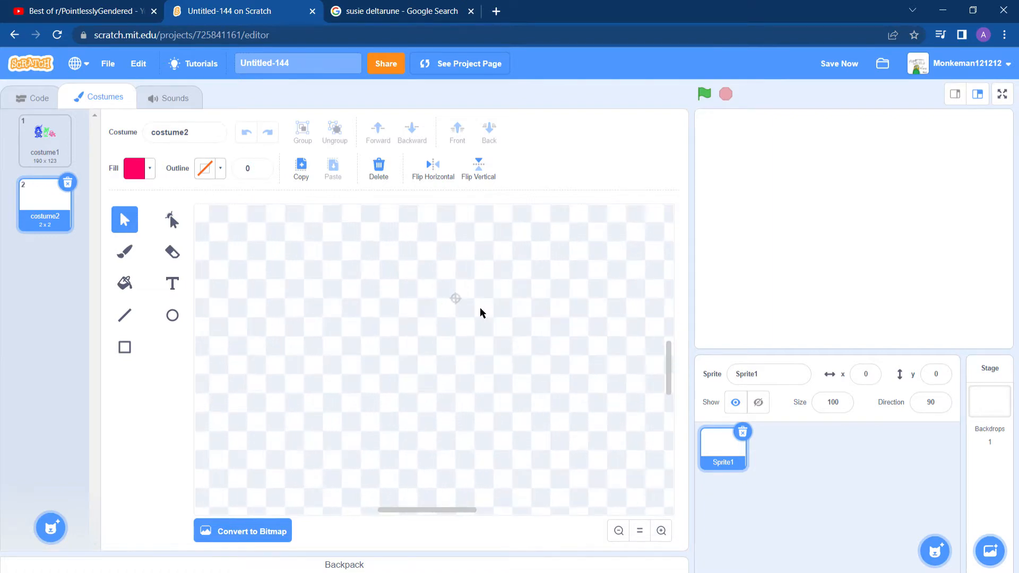
mouse_move(471, 314)
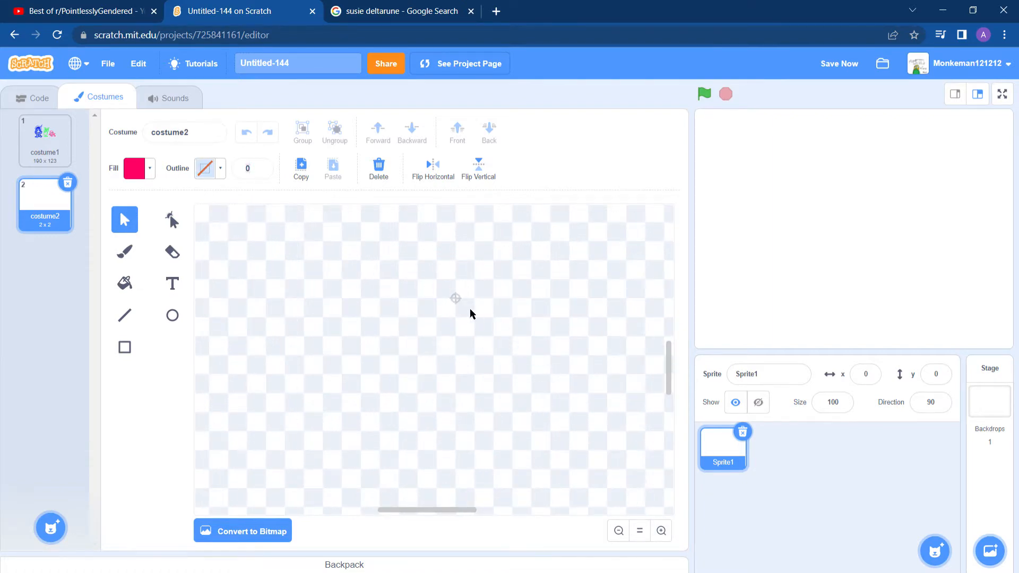
mouse_move(281, 230)
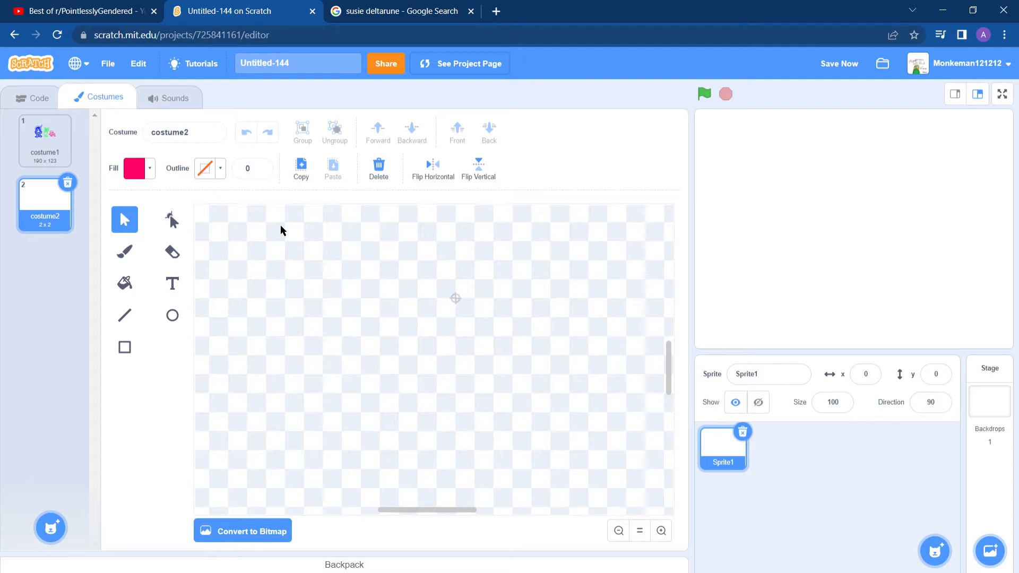
left_click(839, 63)
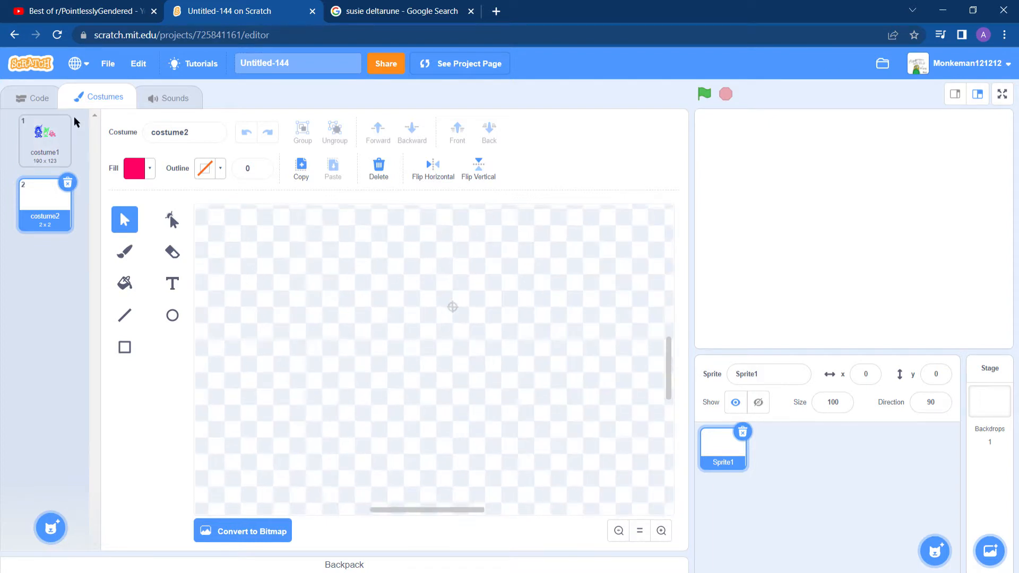
left_click(44, 141)
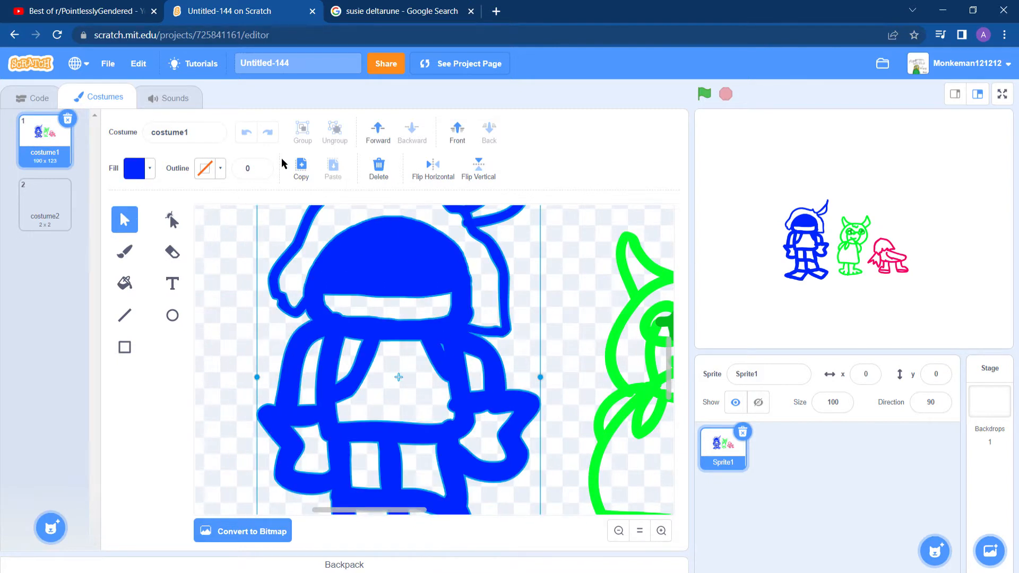
left_click(44, 204)
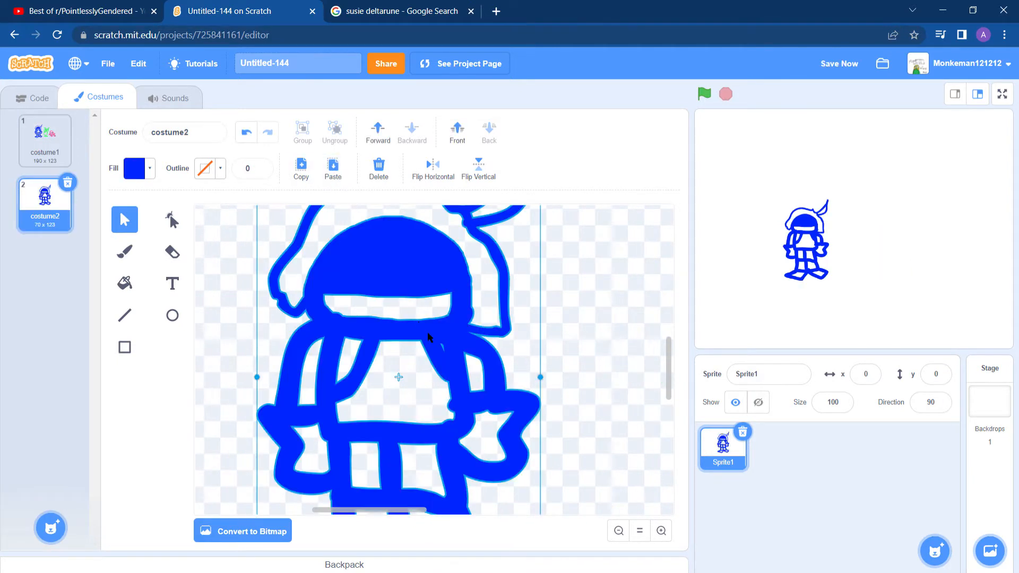
left_click(618, 531)
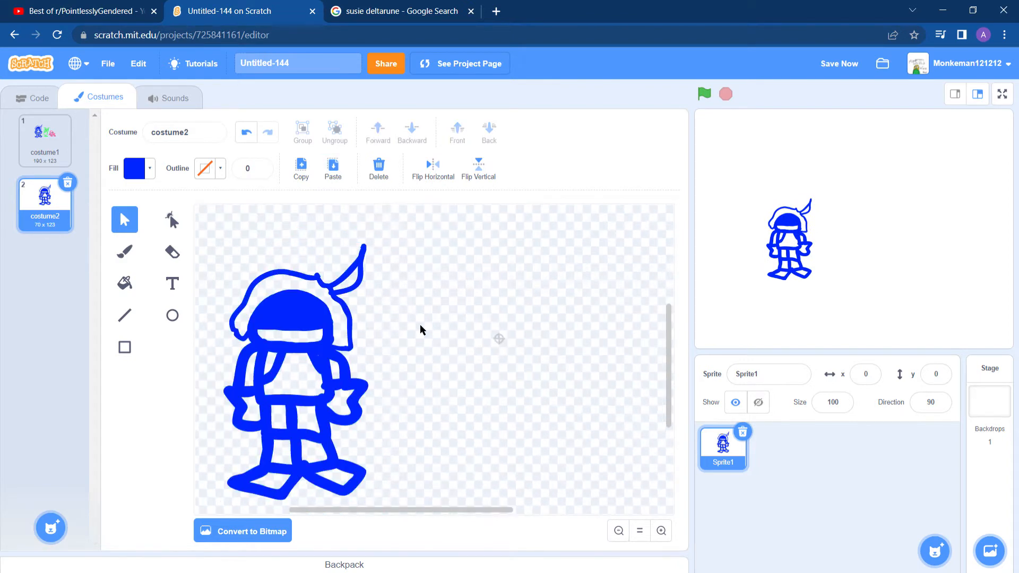
left_click(44, 140)
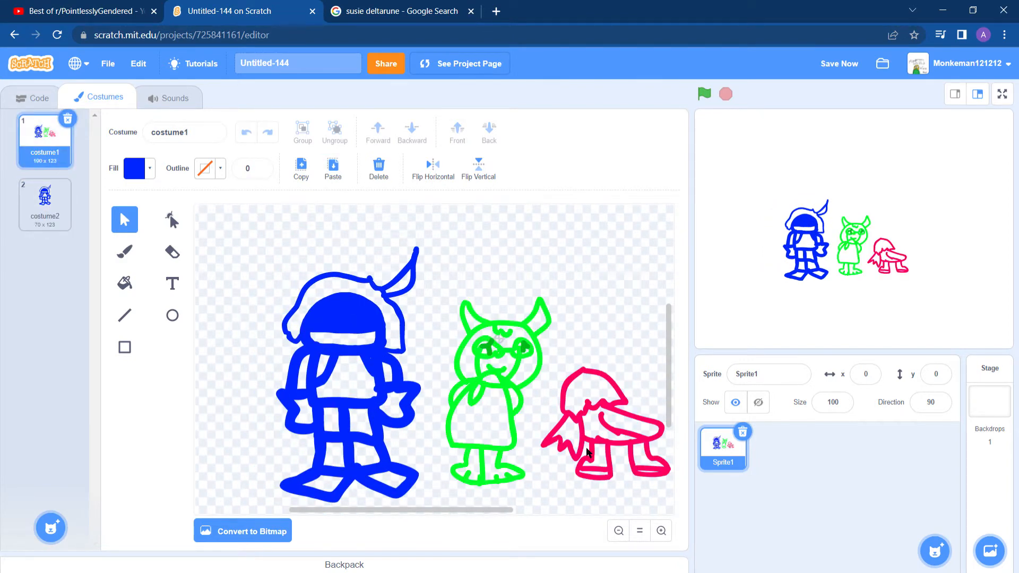
left_click(605, 423)
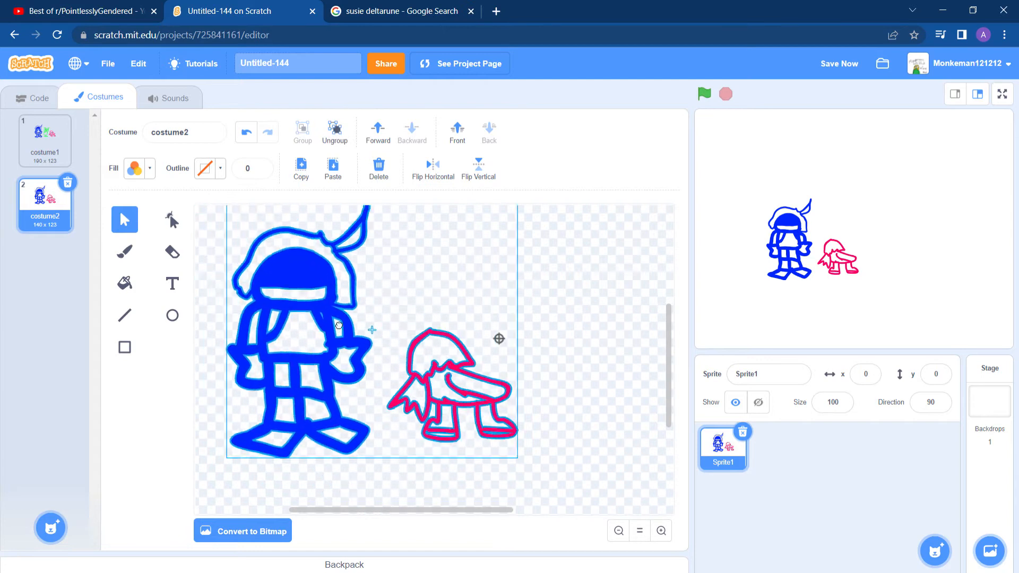
left_click(44, 142)
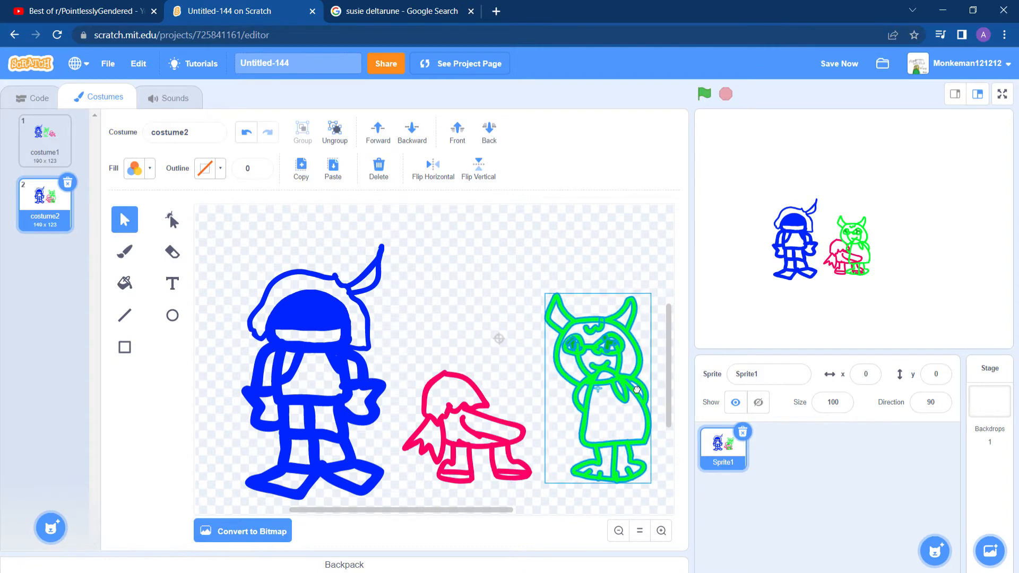
left_click(172, 283)
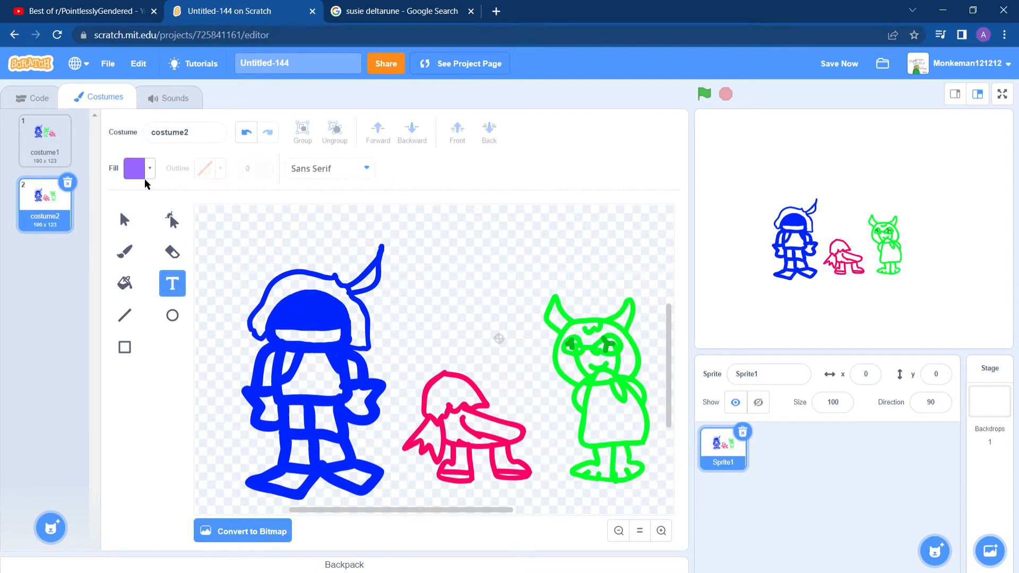
left_click(135, 168)
type("gi")
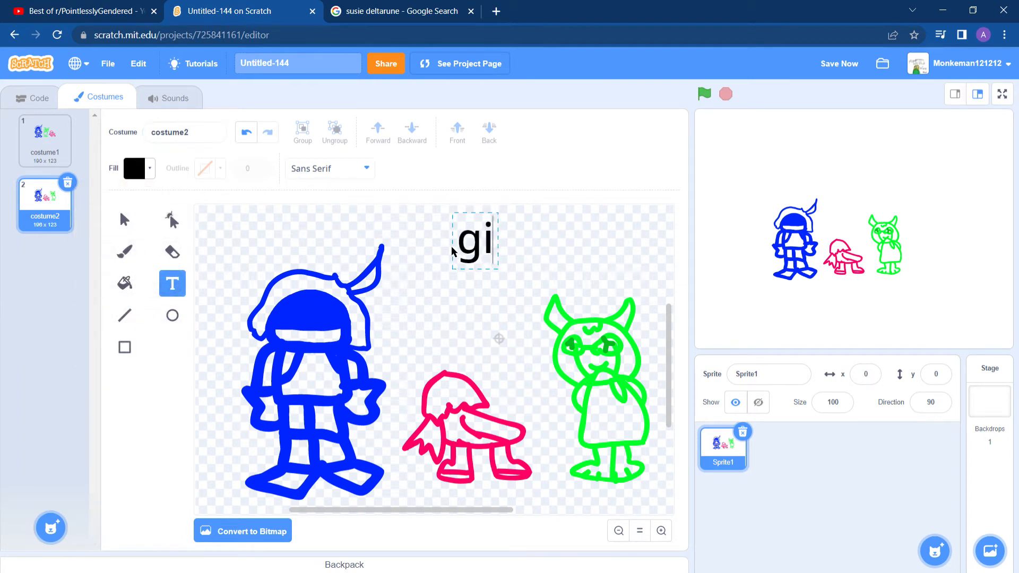
type("o get")
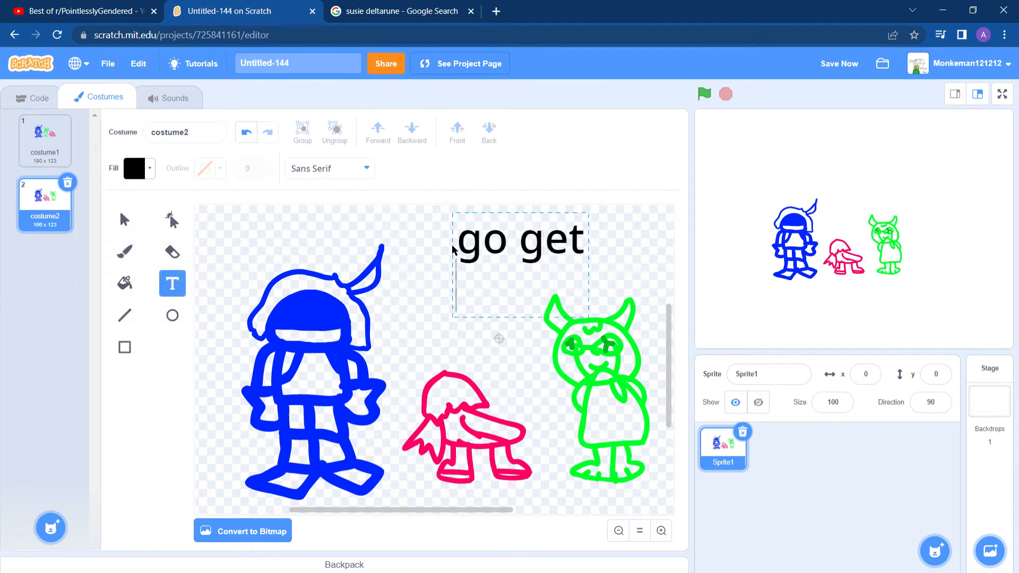
type("friends")
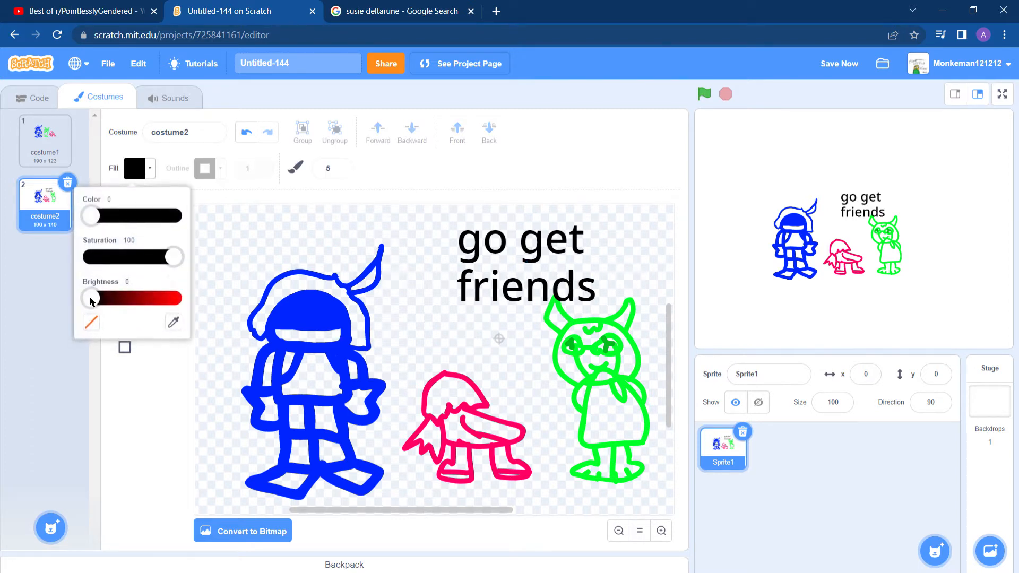
left_click(338, 354)
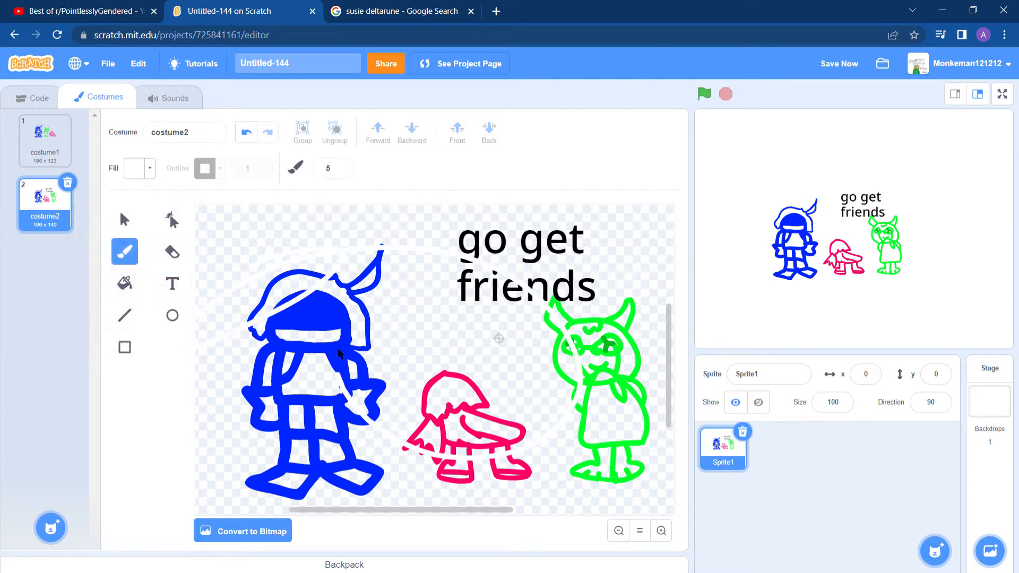
left_click(124, 219)
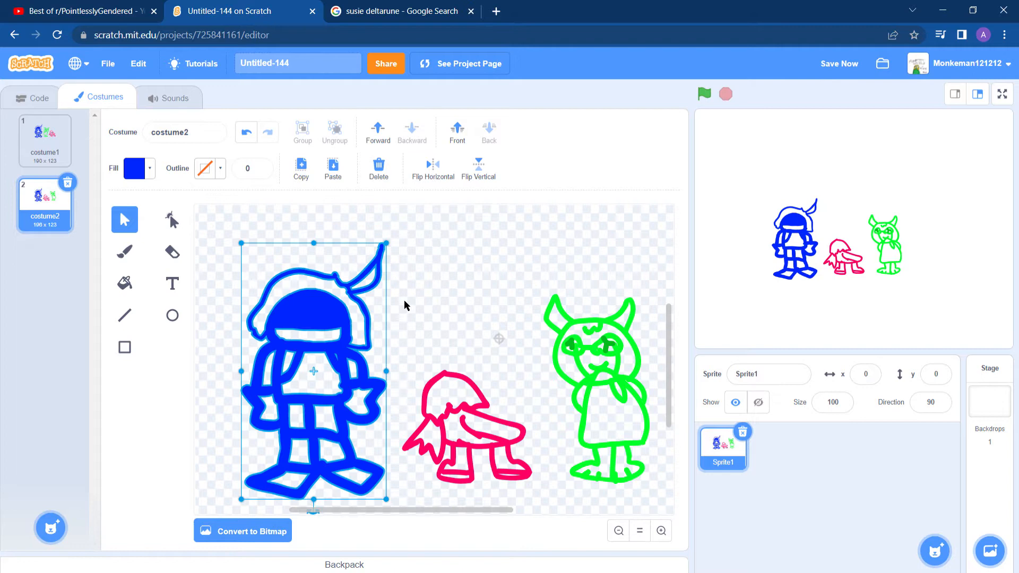
Delete the pink and green figures from costume2, keeping the blue hat figure.
left_click(466, 428)
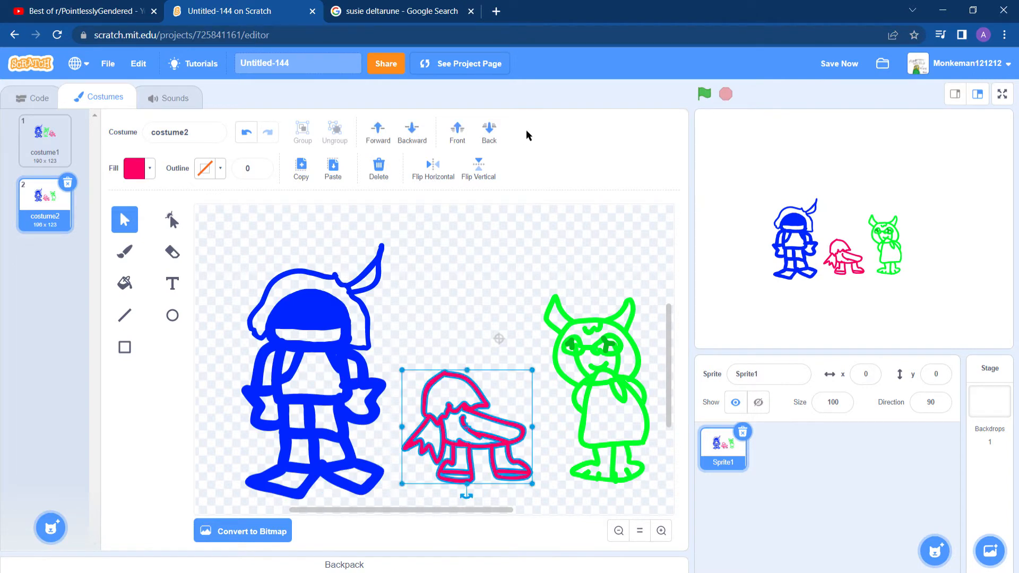
left_click(313, 358)
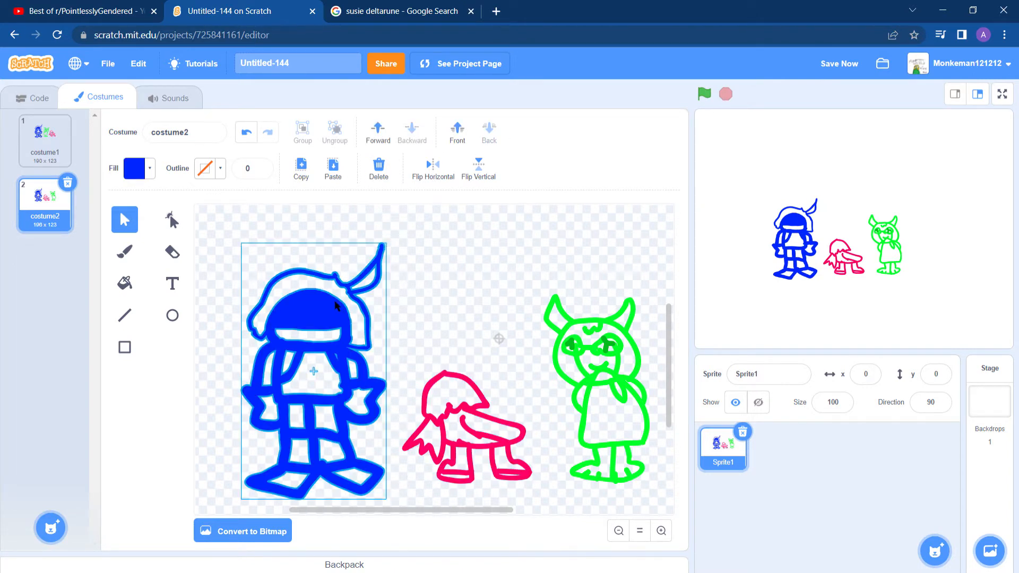
left_click(312, 370)
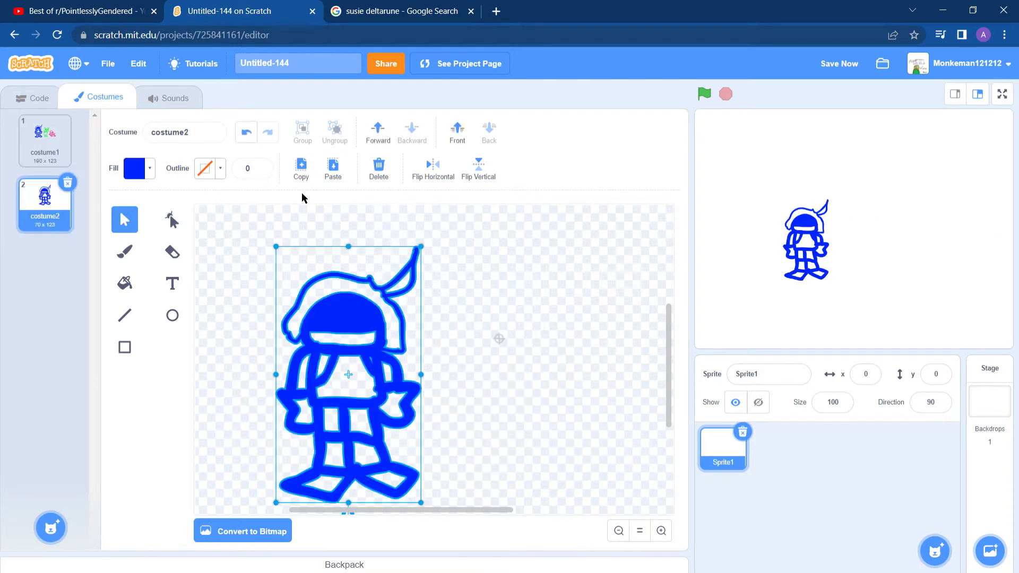
Paste the pink figure from costume1 into costume2 beside the blue hat figure.
left_click(44, 138)
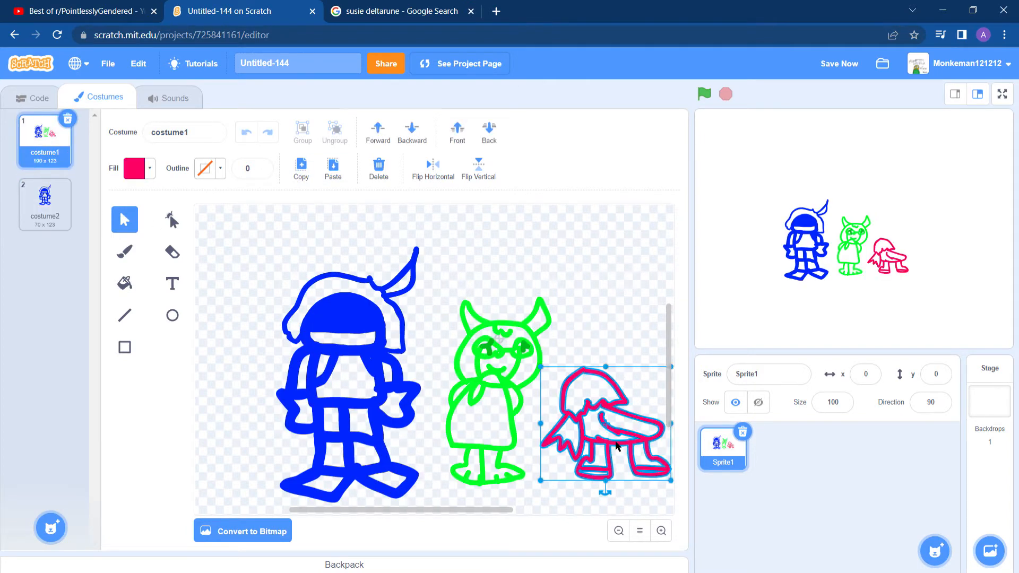
left_click(265, 131)
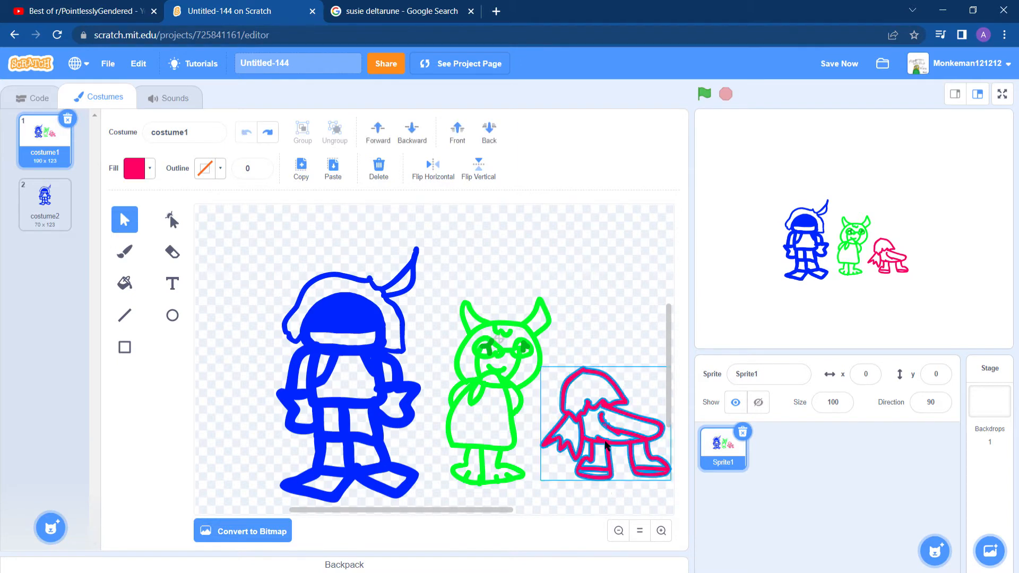
left_click(44, 203)
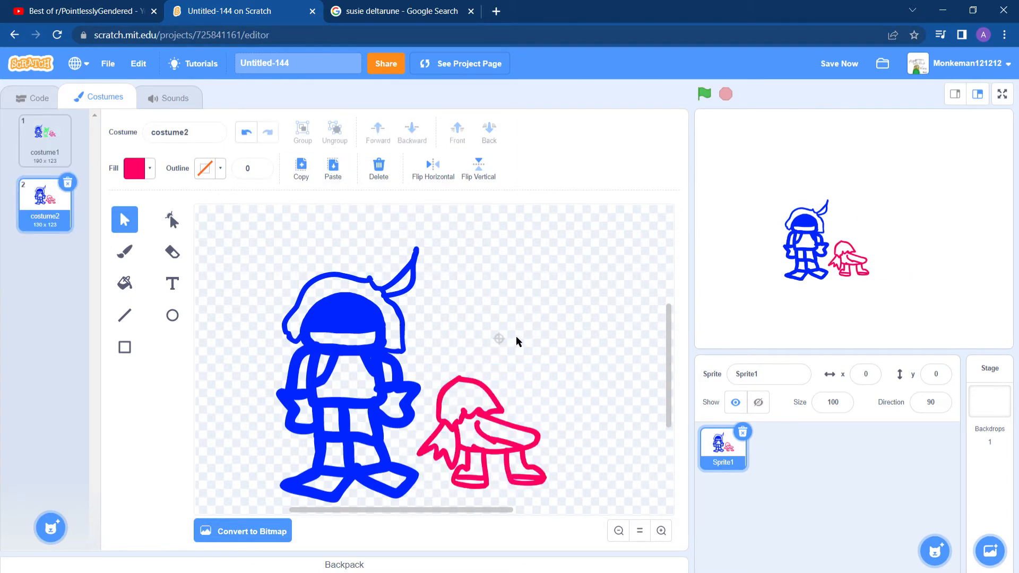
left_click(124, 251)
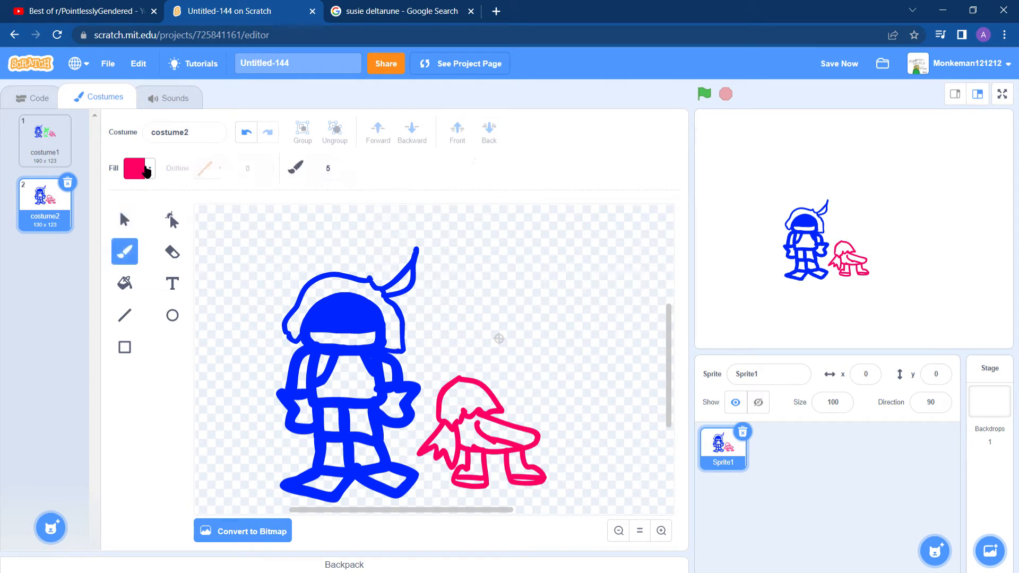
left_click(136, 168)
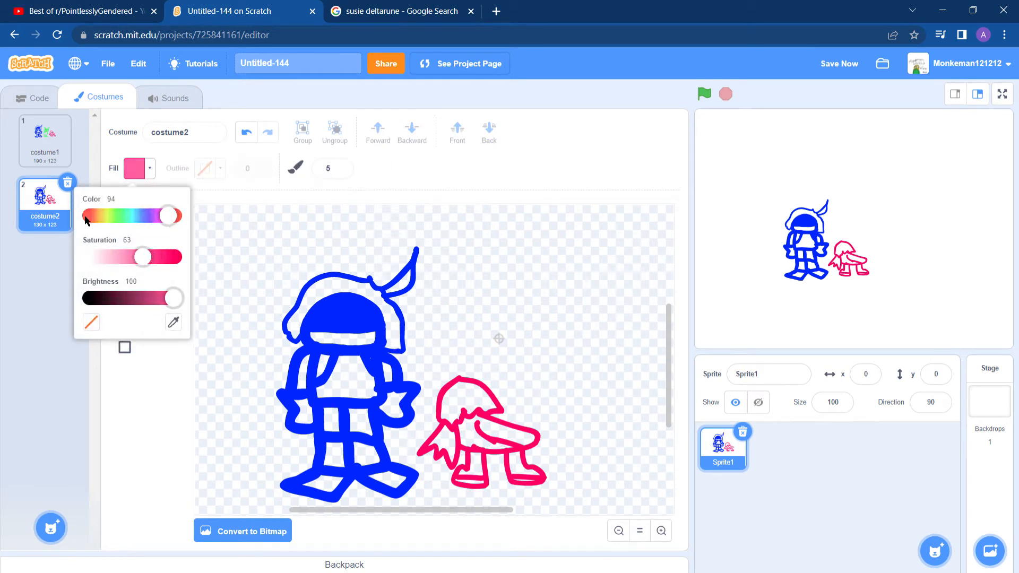
Brush a yellow figure right of the pink character and tip it onto its side.
left_click_drag(170, 215, 97, 214)
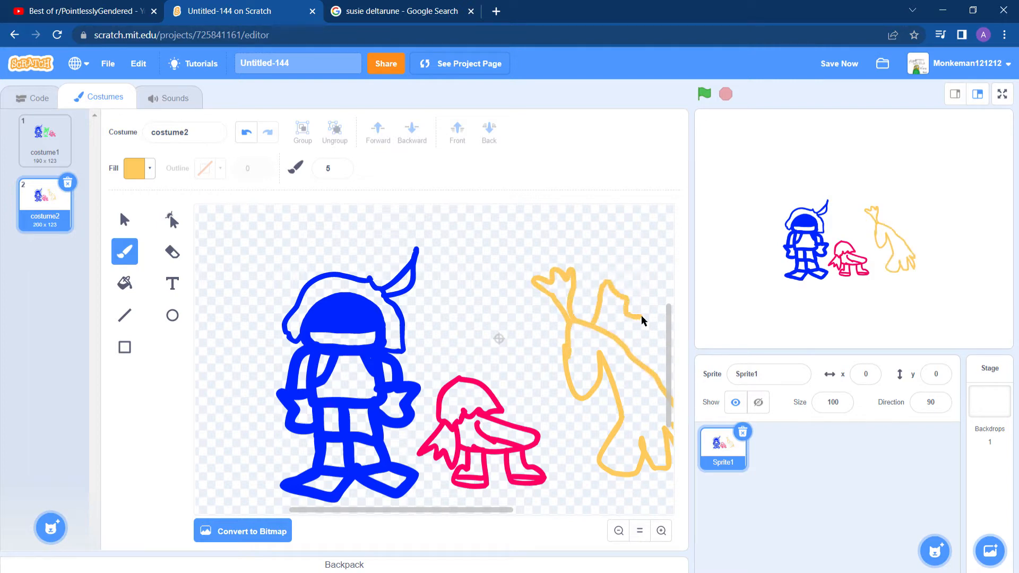
left_click(124, 220)
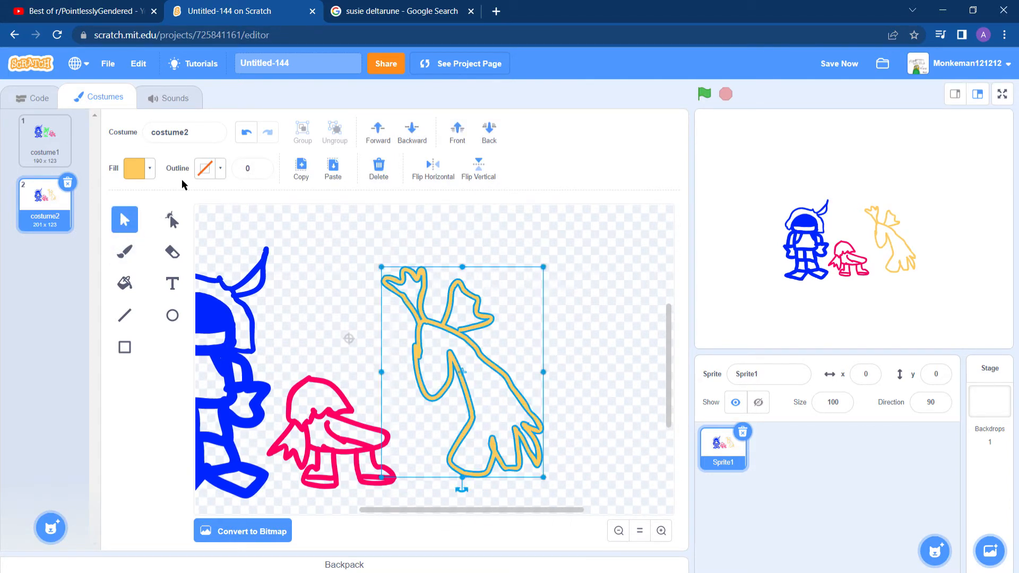
left_click(410, 328)
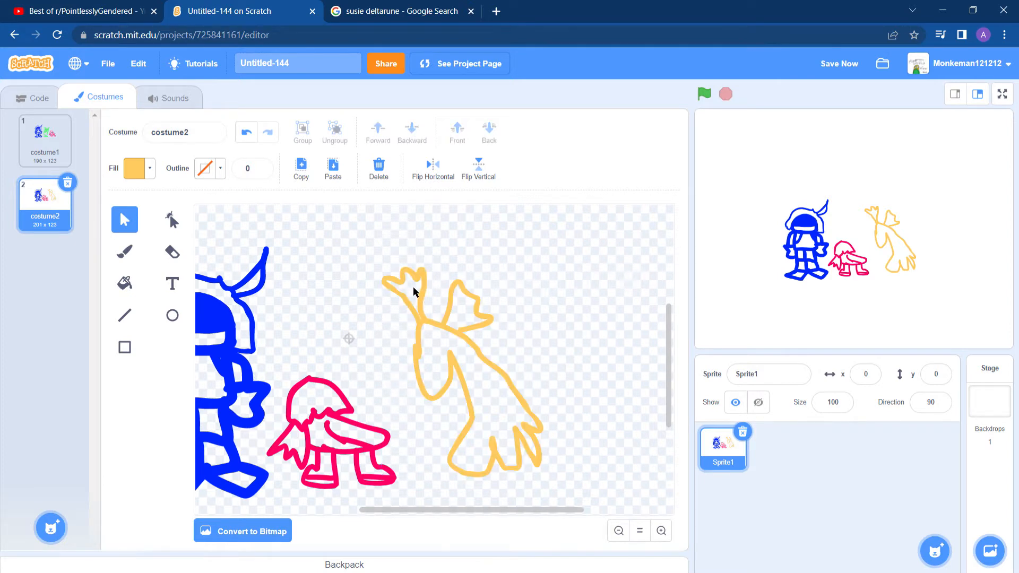
left_click(454, 357)
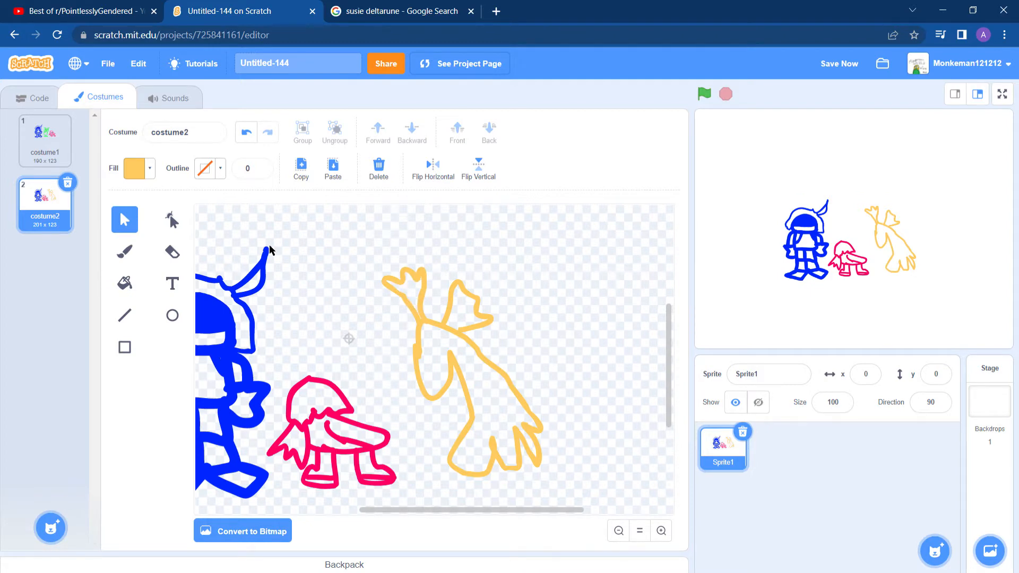
left_click(461, 371)
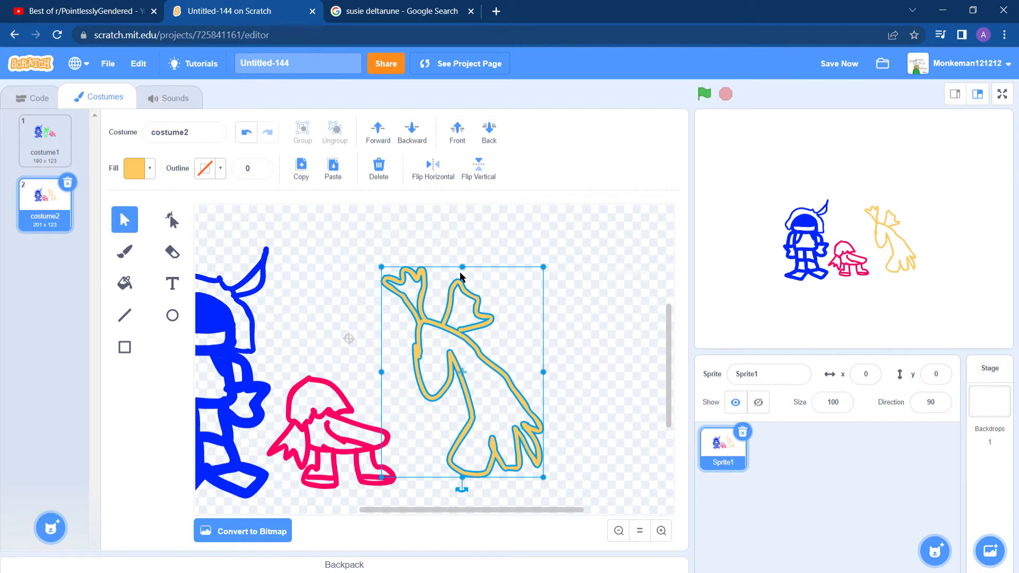
mouse_move(471, 272)
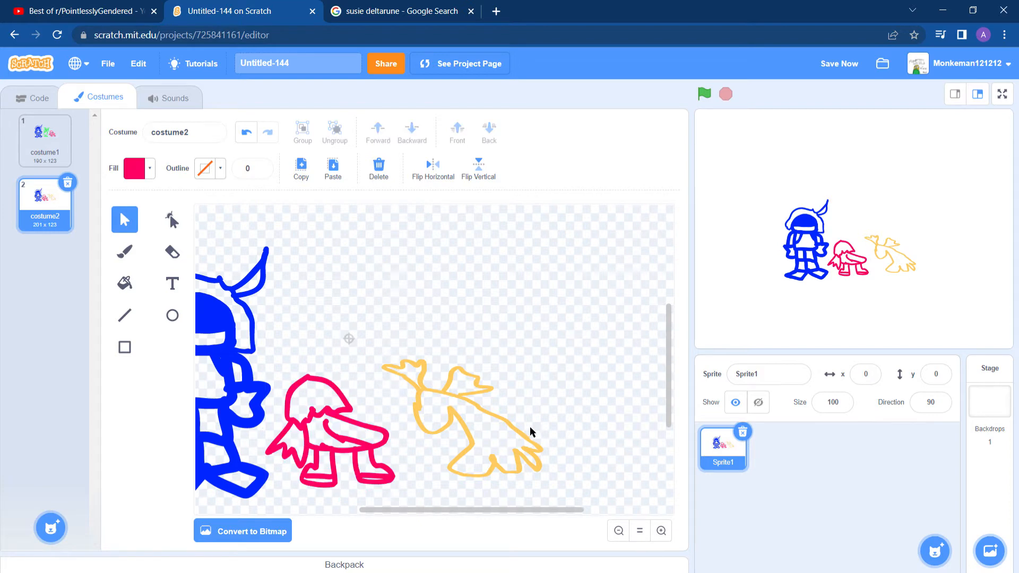
Brush a grey cage with vertical bars over the fallen yellow figure.
left_click(135, 168)
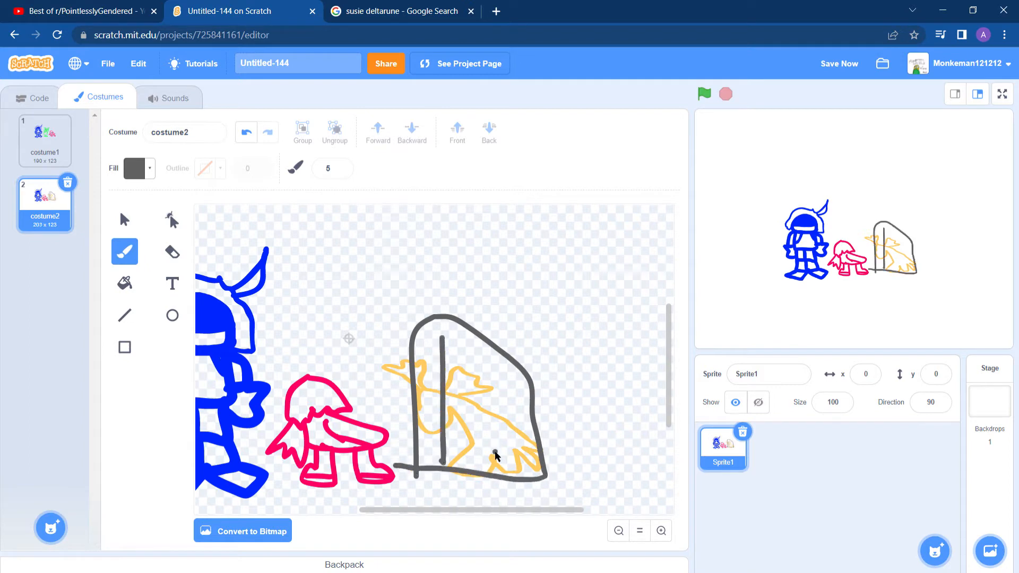
left_click(124, 219)
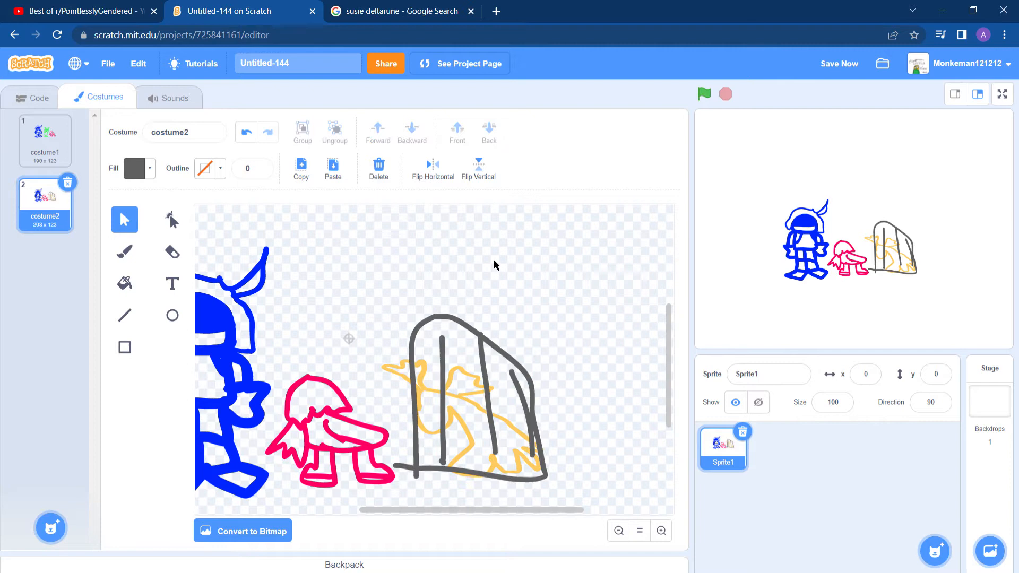
left_click(469, 390)
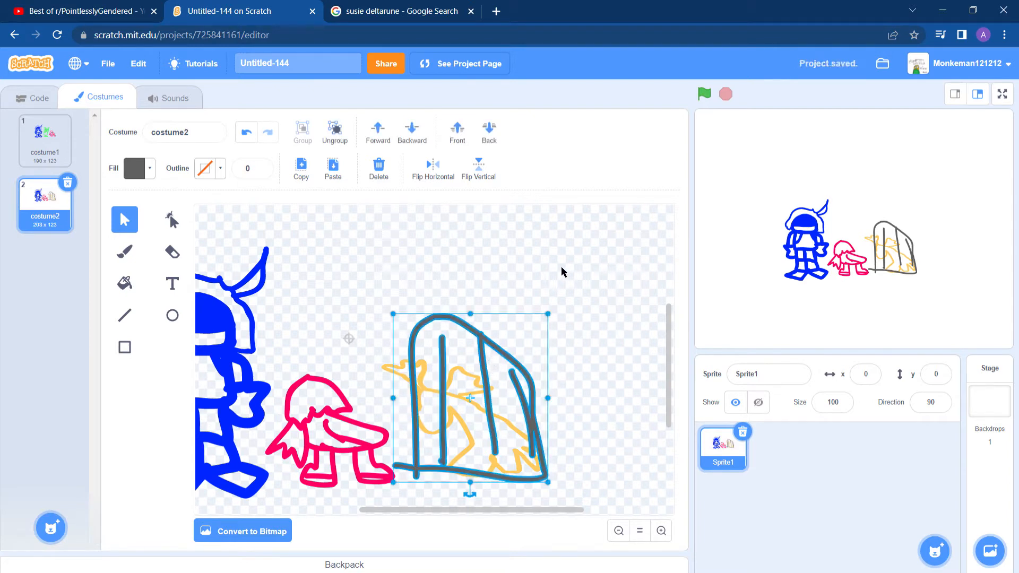
mouse_move(473, 322)
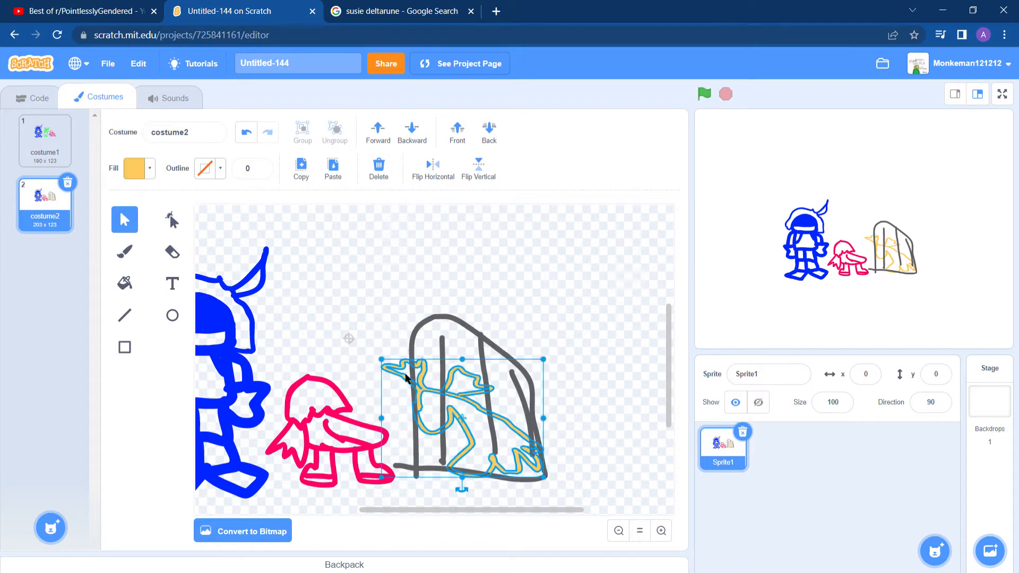
Move the cage higher and brush a lavender stick figure with a black scribbled head.
left_click(316, 237)
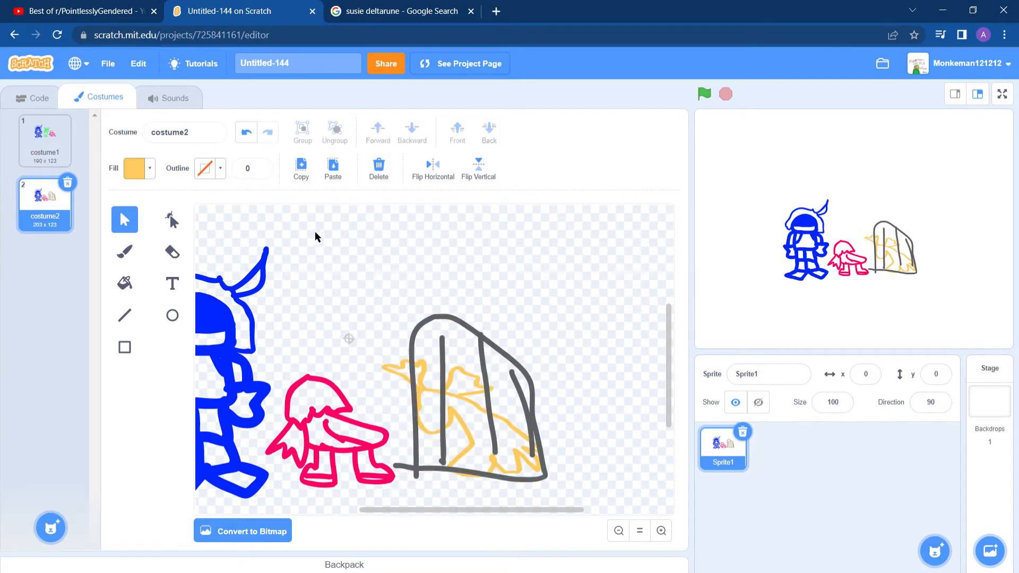
left_click(428, 324)
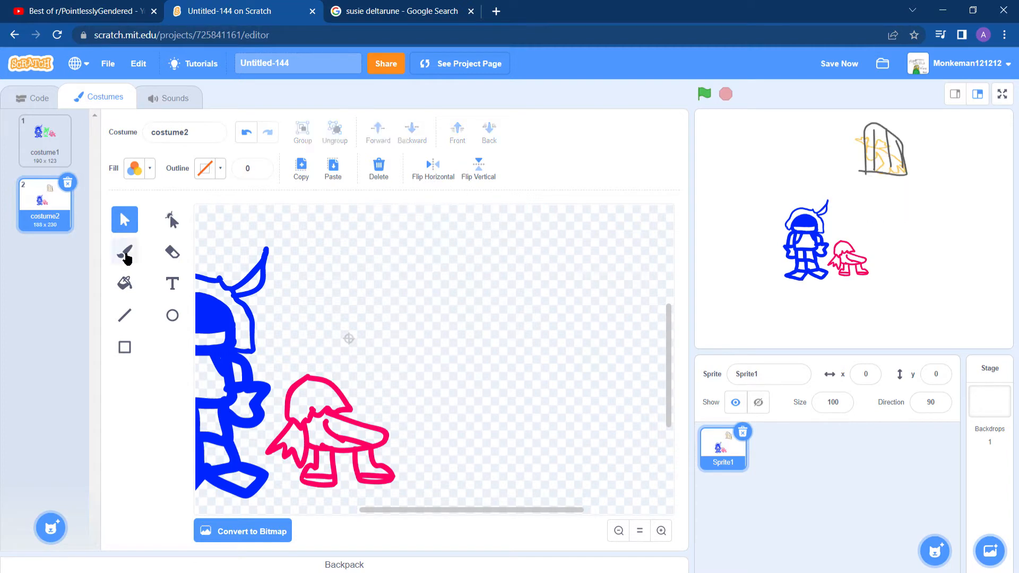
left_click(134, 168)
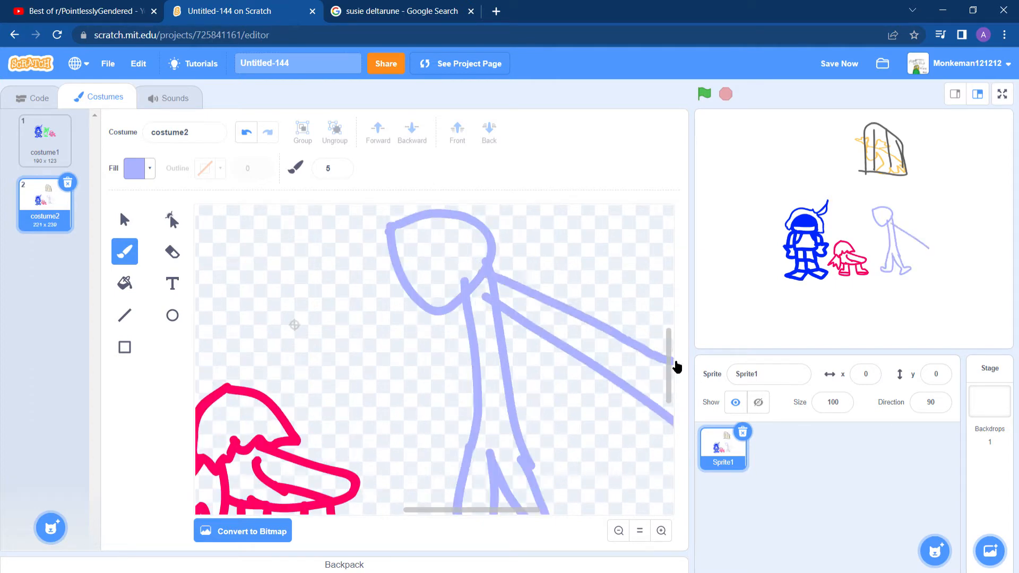
left_click(135, 167)
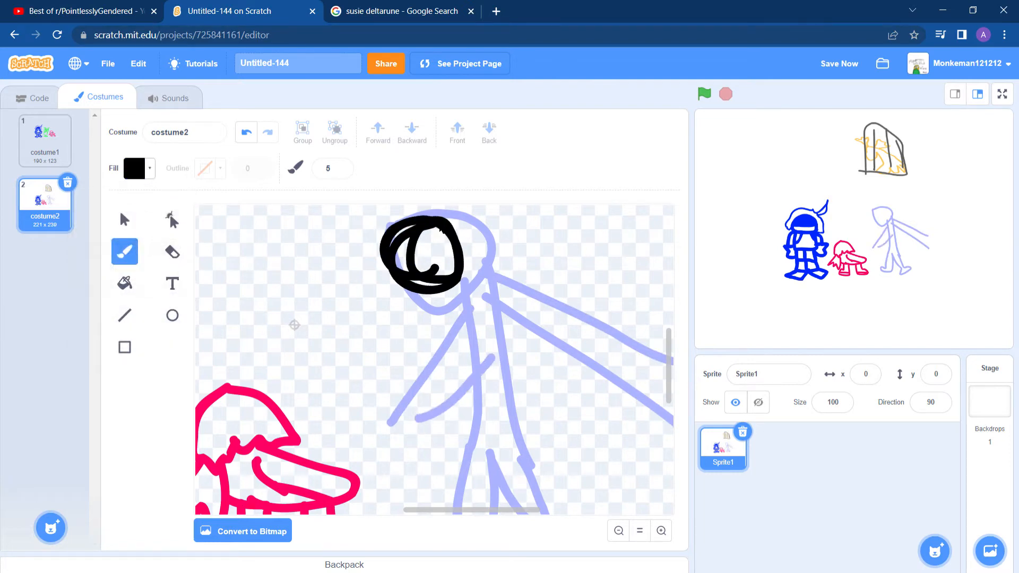
Label the lavender figure's head 'pog' in red text and resize the label.
left_click(172, 284)
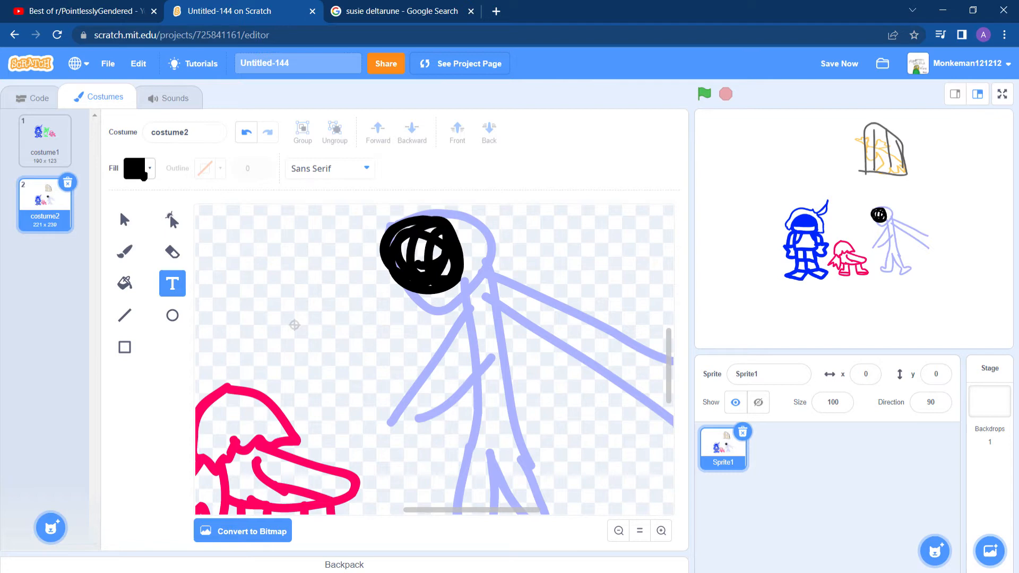
type("po")
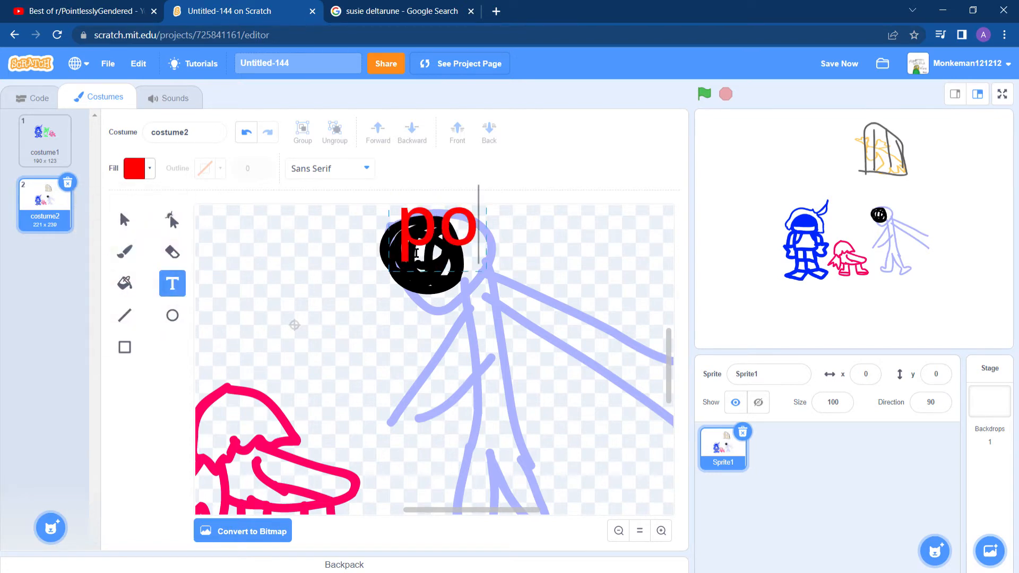
left_click(124, 219)
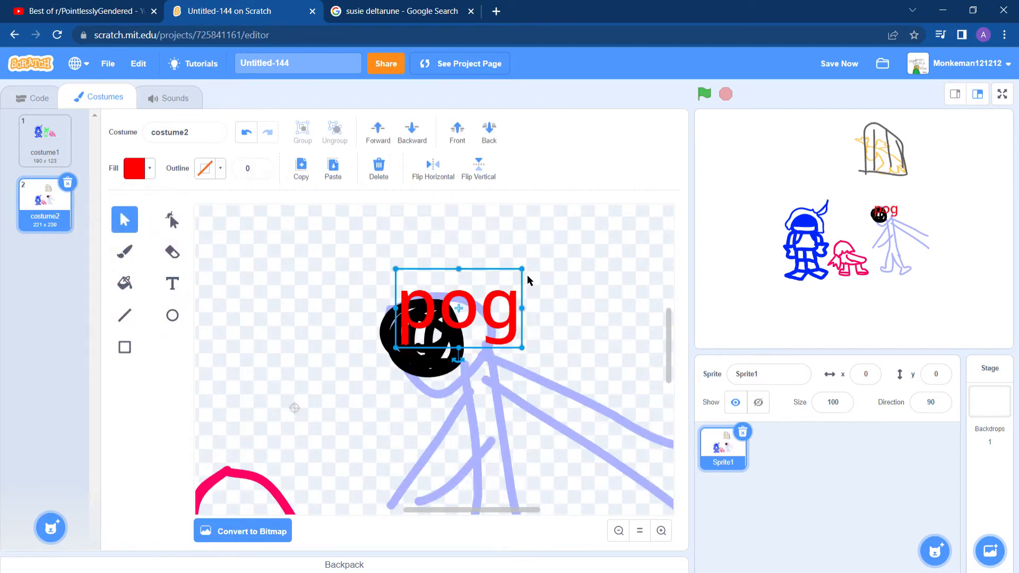
left_click(618, 531)
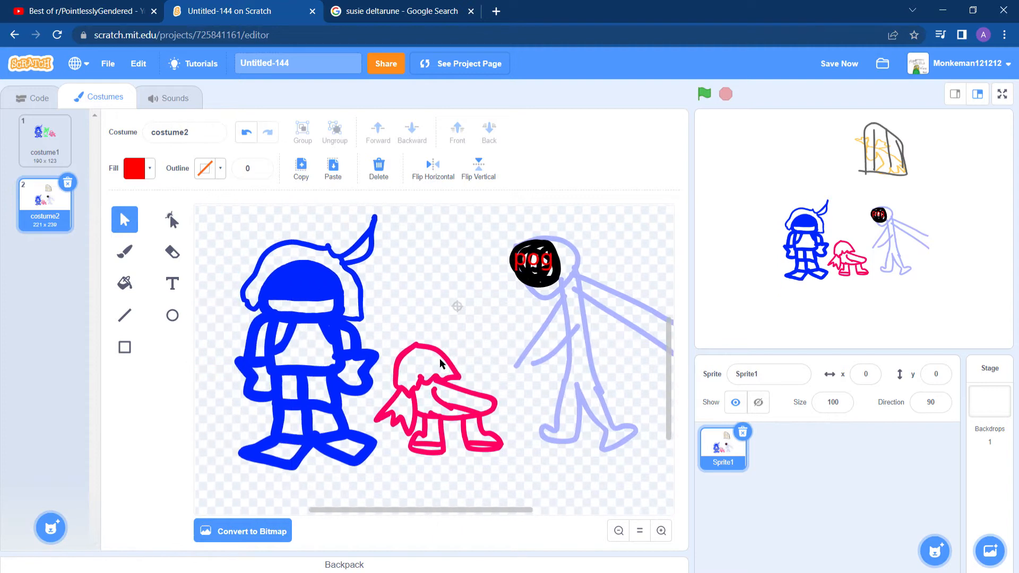
Delete the lavender 'pog' figure, then draw and discard a red brush shape.
left_click(440, 397)
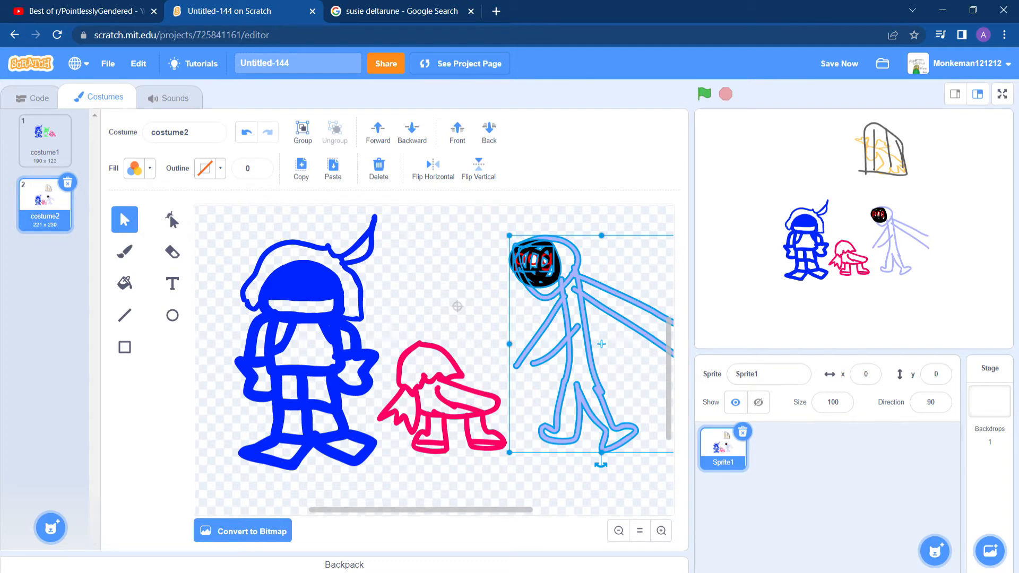
left_click(429, 306)
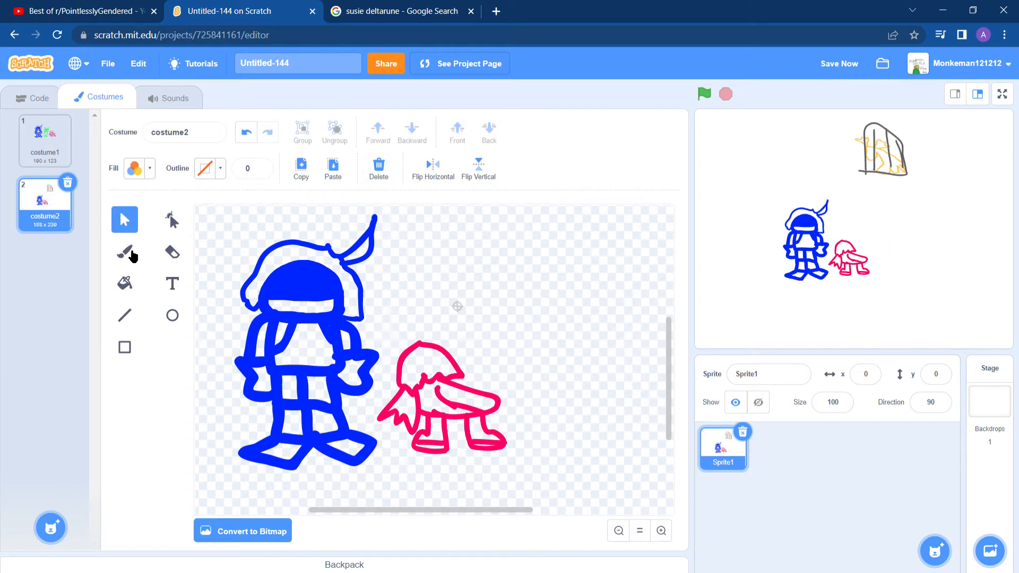
left_click(134, 169)
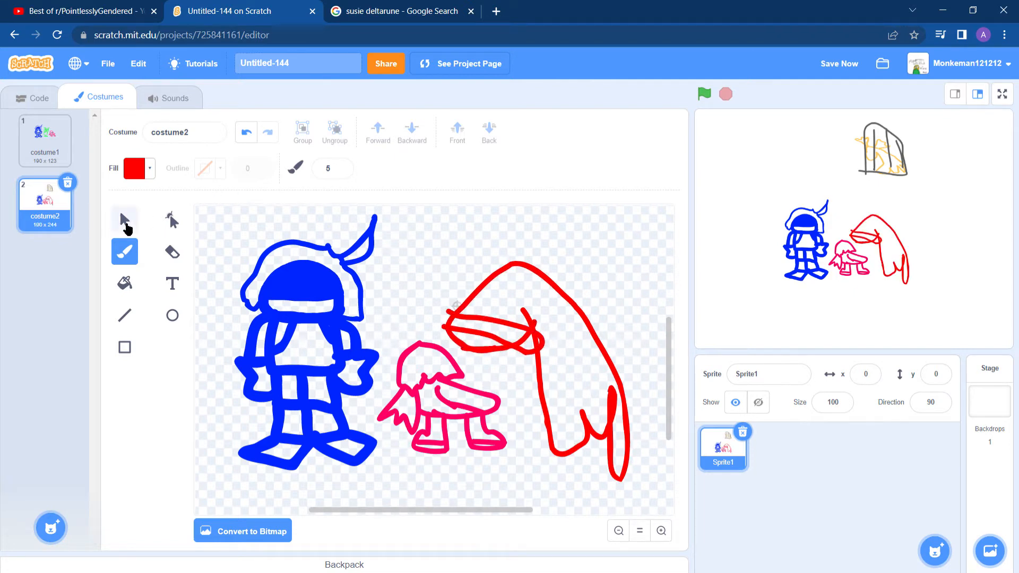
left_click(377, 165)
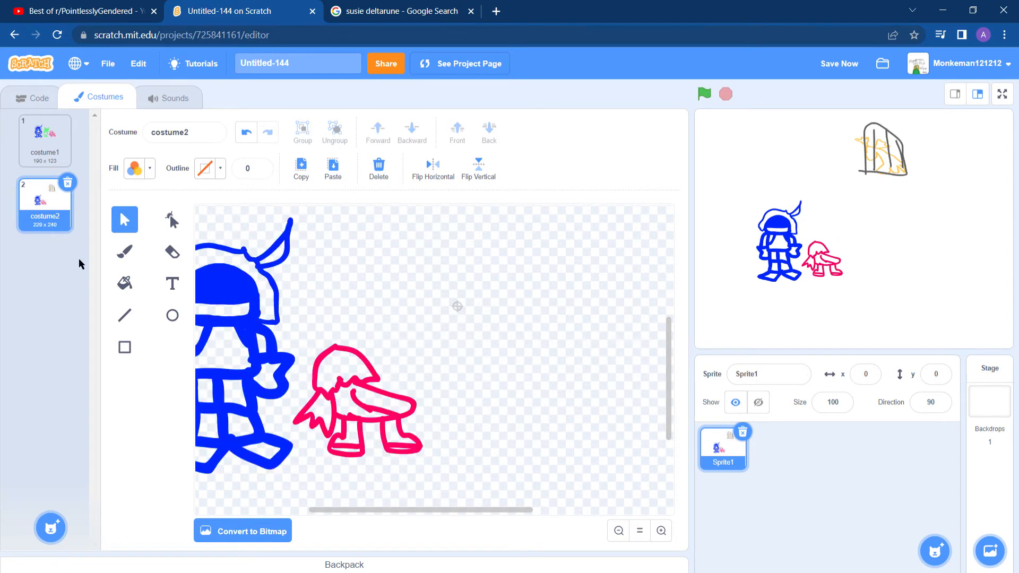
Brush a blue long-nosed, spiky-haired figure with a smiling face and move it low.
left_click(136, 167)
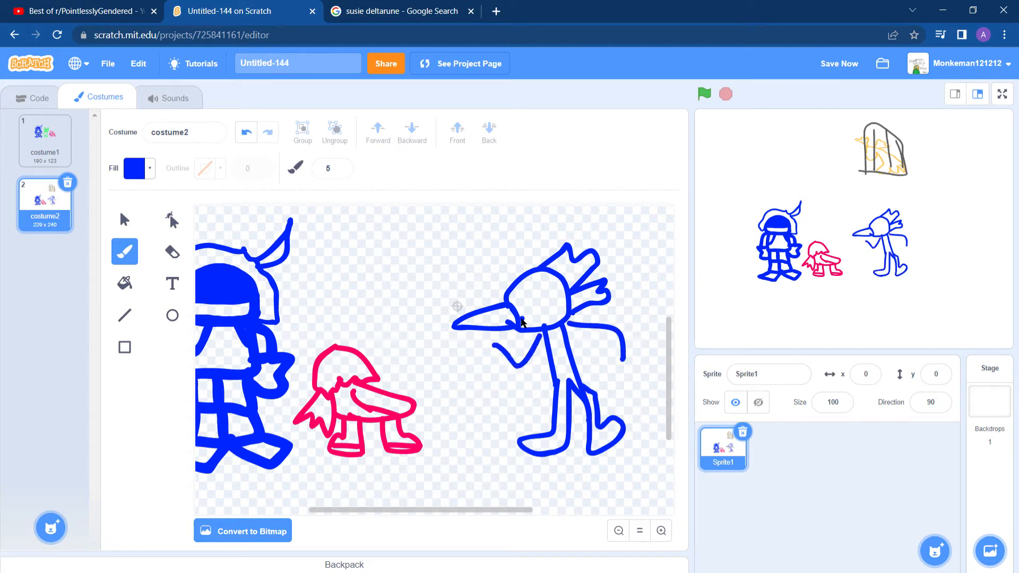
left_click(124, 219)
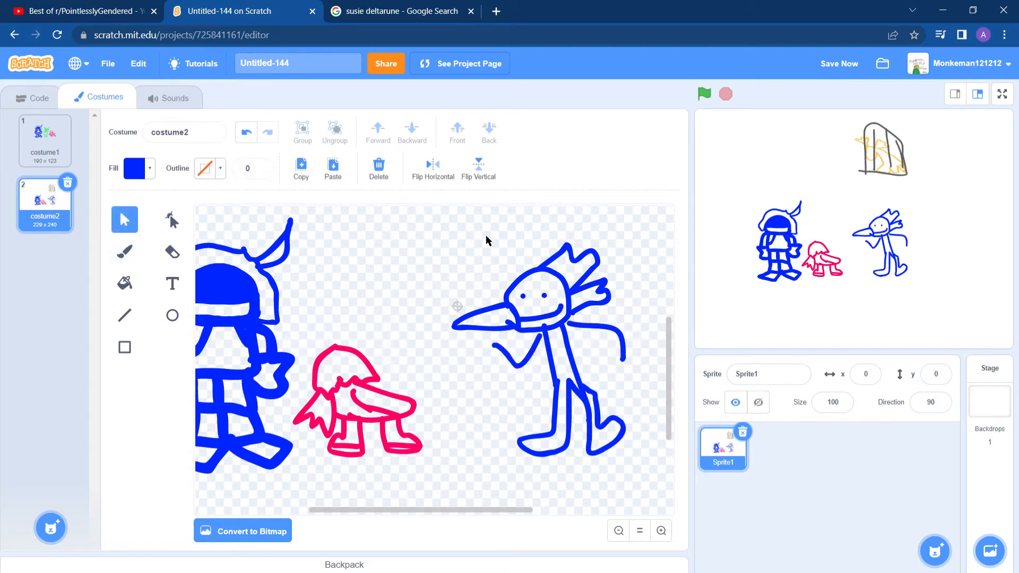
left_click(530, 351)
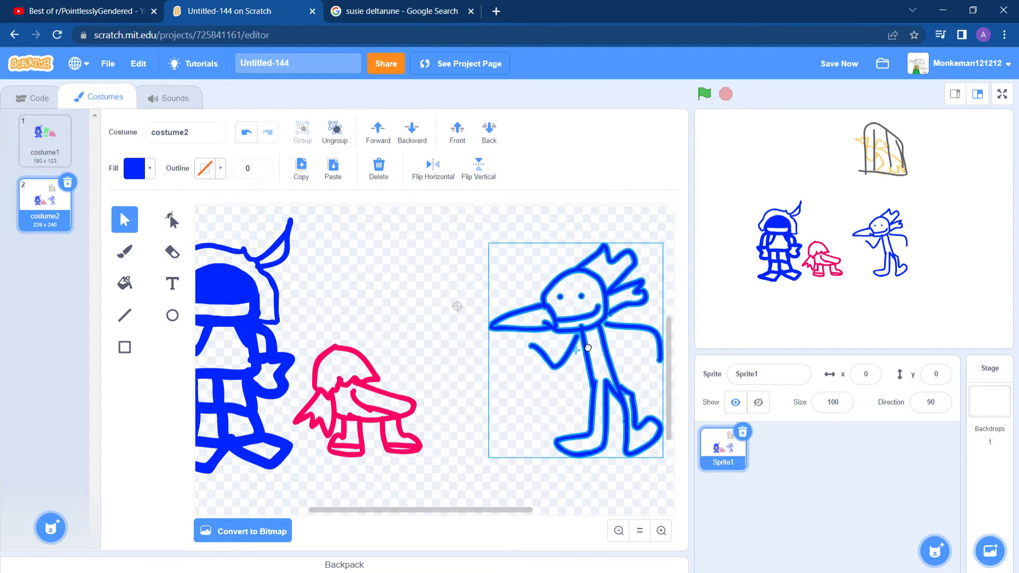
left_click(124, 251)
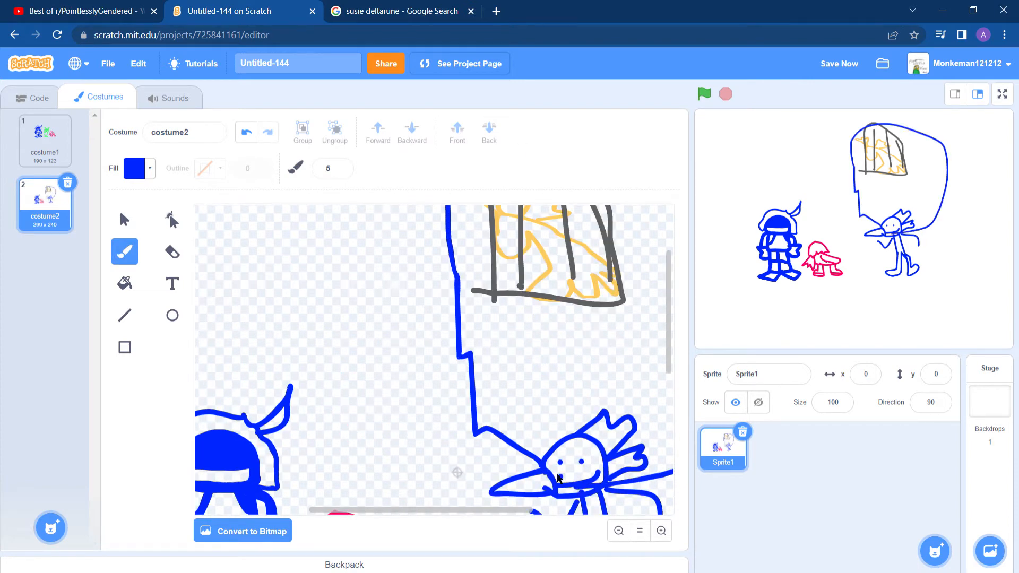
left_click(124, 220)
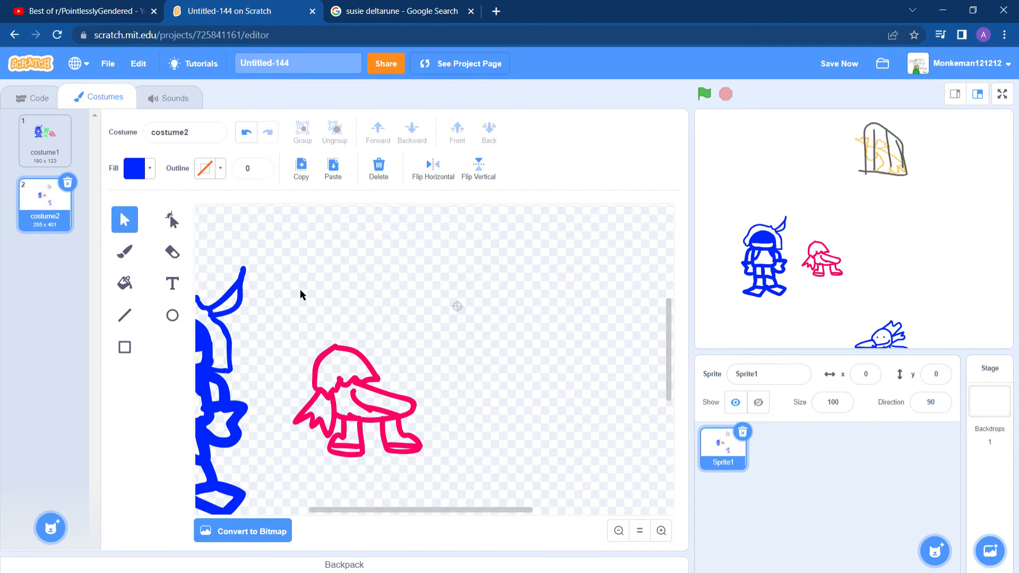
Write red 'haha' on the blue sunglasses figure, then delete the figure and its text.
left_click(124, 252)
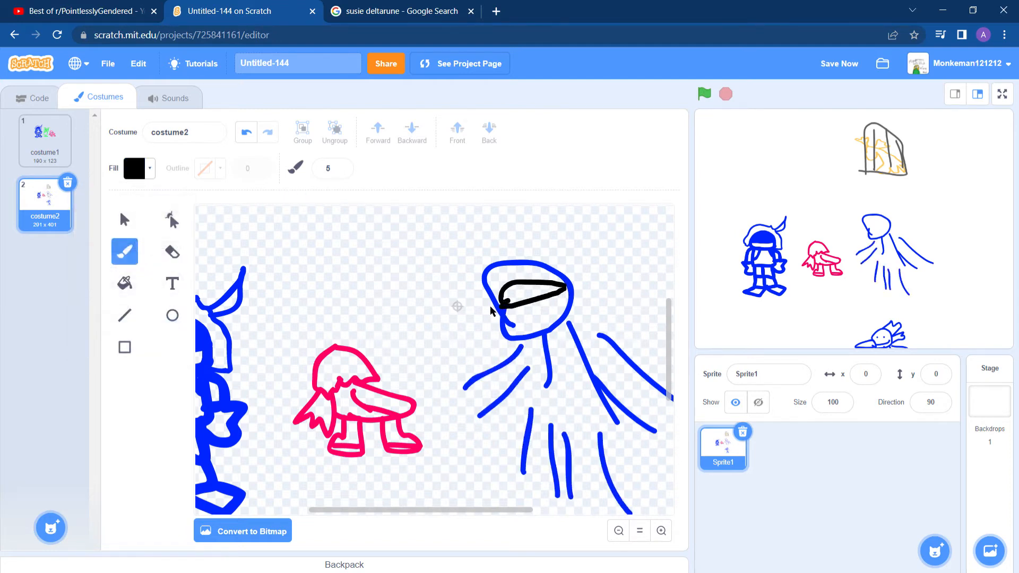
left_click(172, 284)
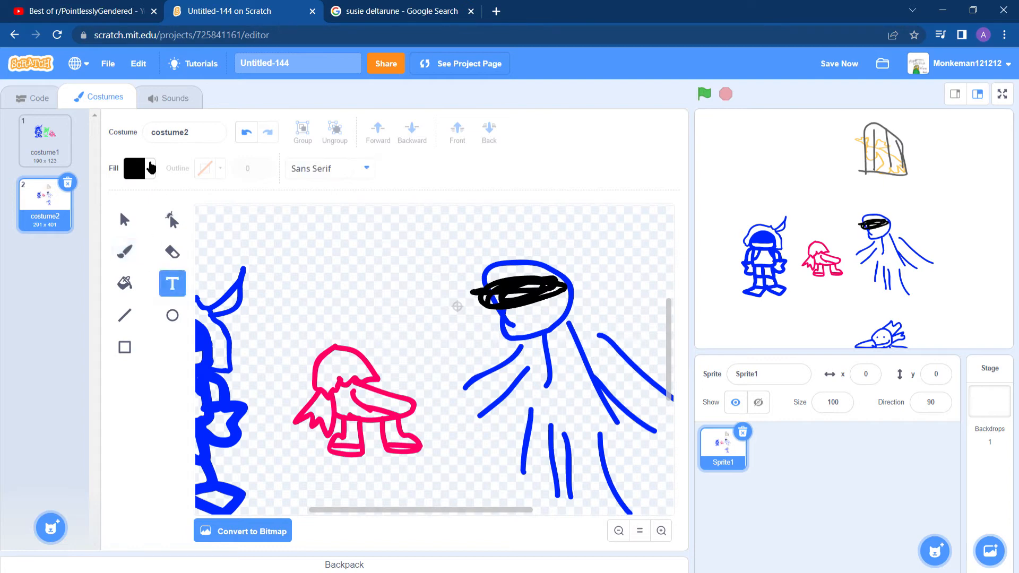
left_click(134, 169)
type("haha")
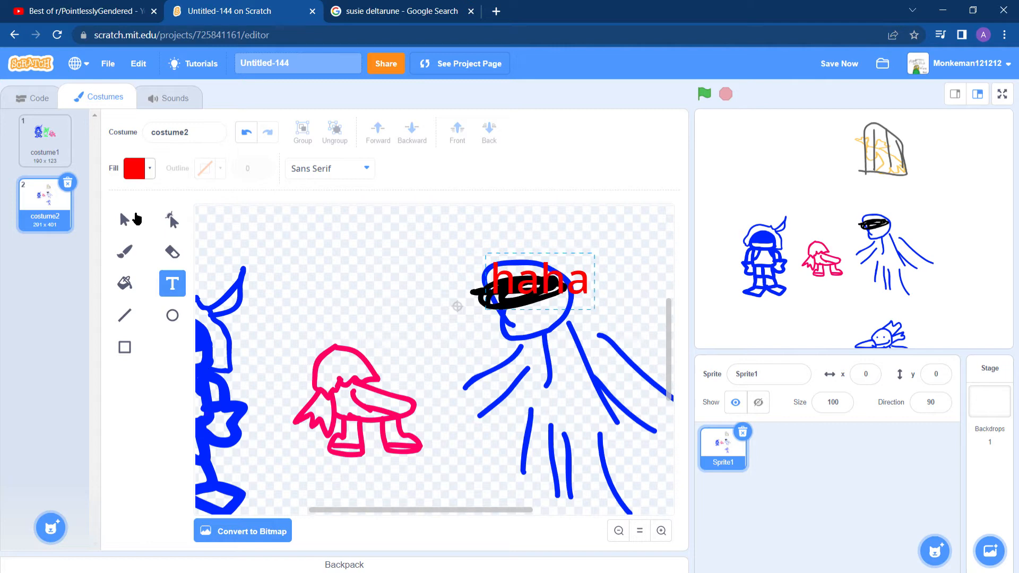
left_click(124, 219)
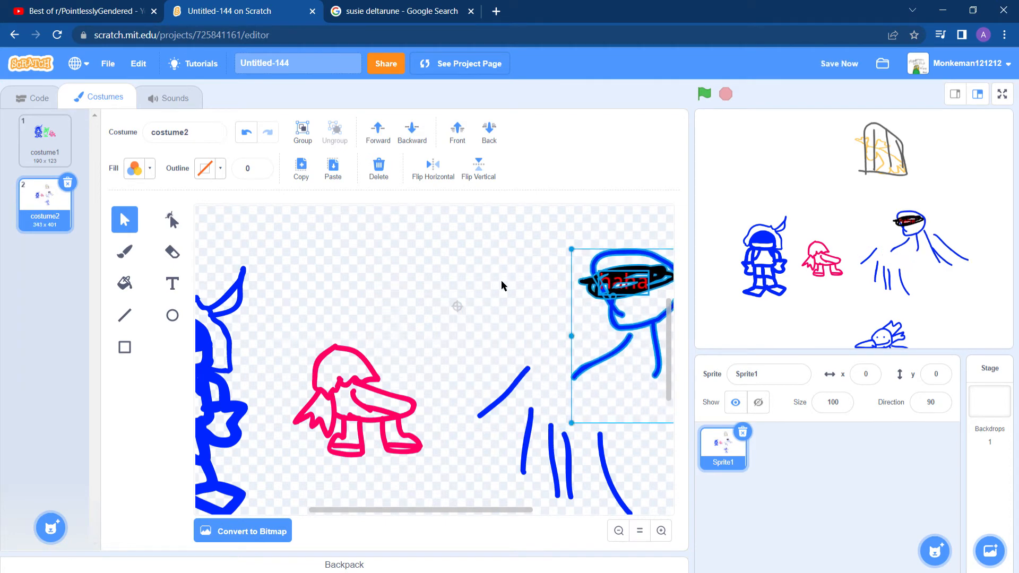
left_click(377, 165)
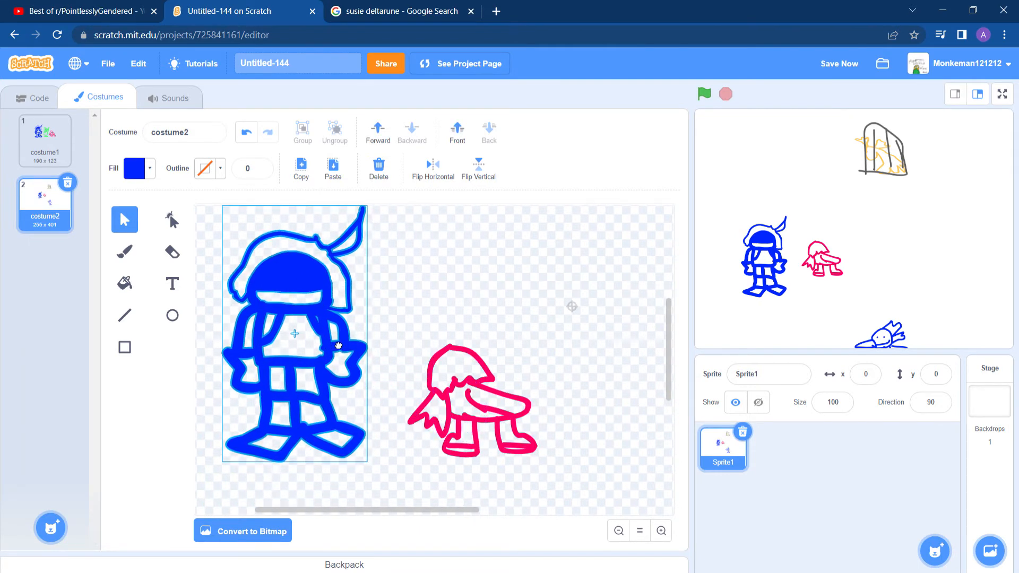
Delete the pink figure, then doodle yellow, grey and hat figures and delete them too.
left_click(455, 400)
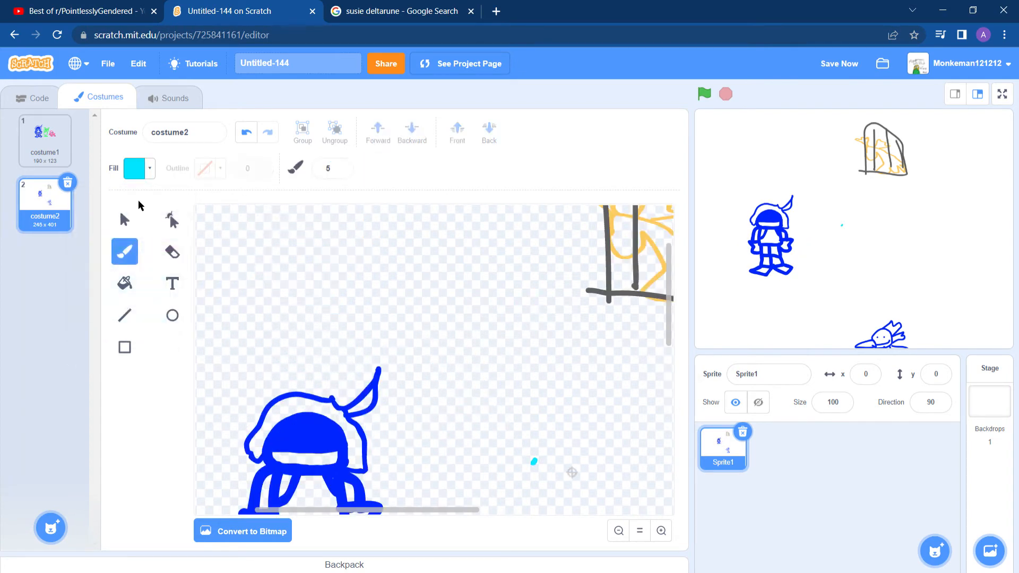
left_click(124, 220)
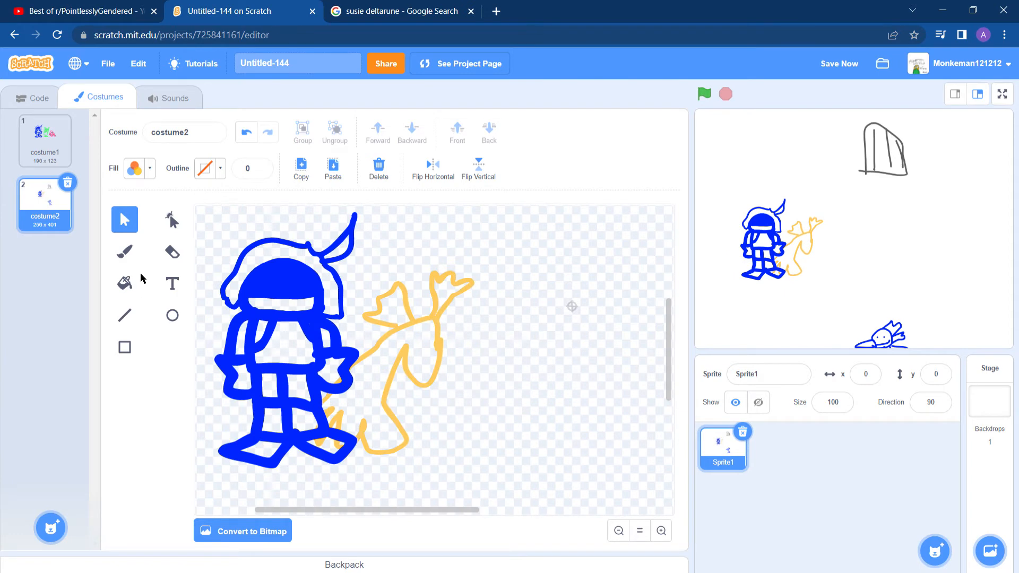
left_click(123, 251)
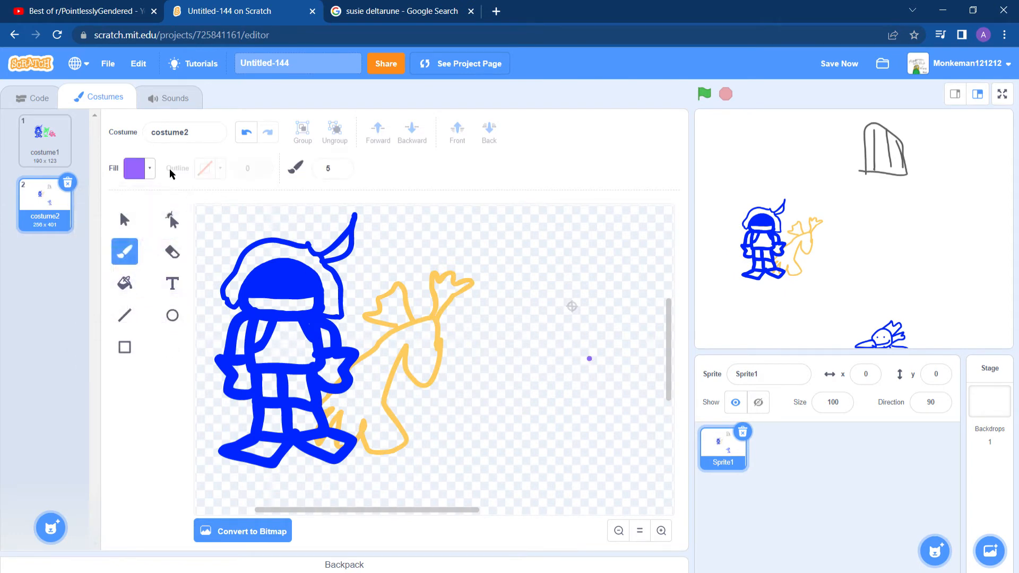
left_click(134, 168)
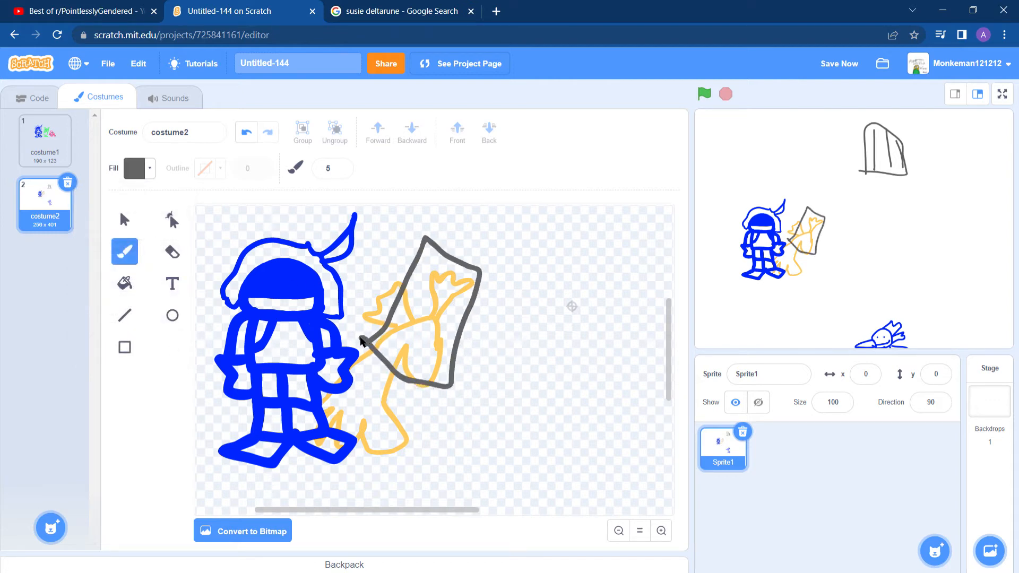
left_click(124, 283)
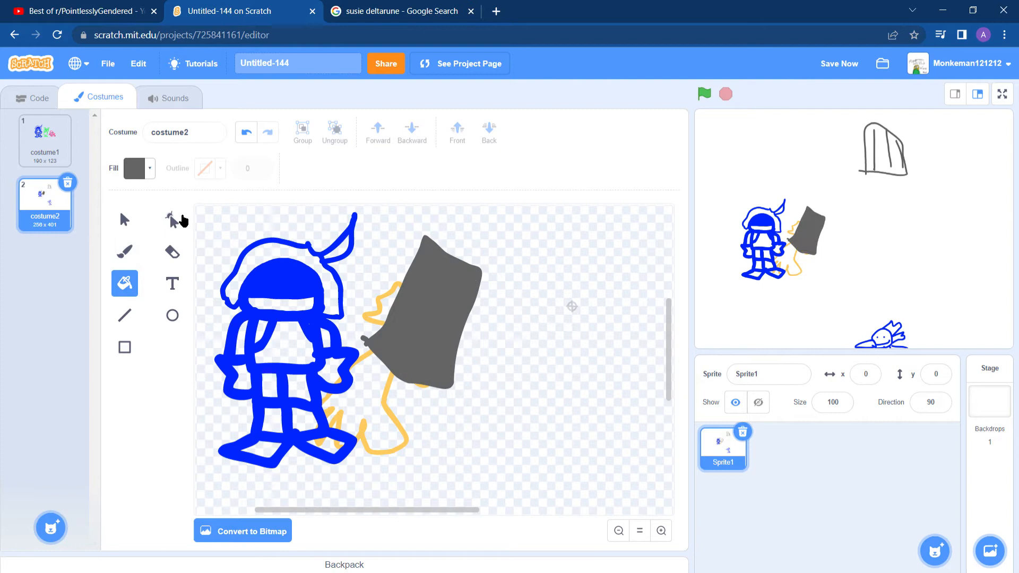
left_click(138, 168)
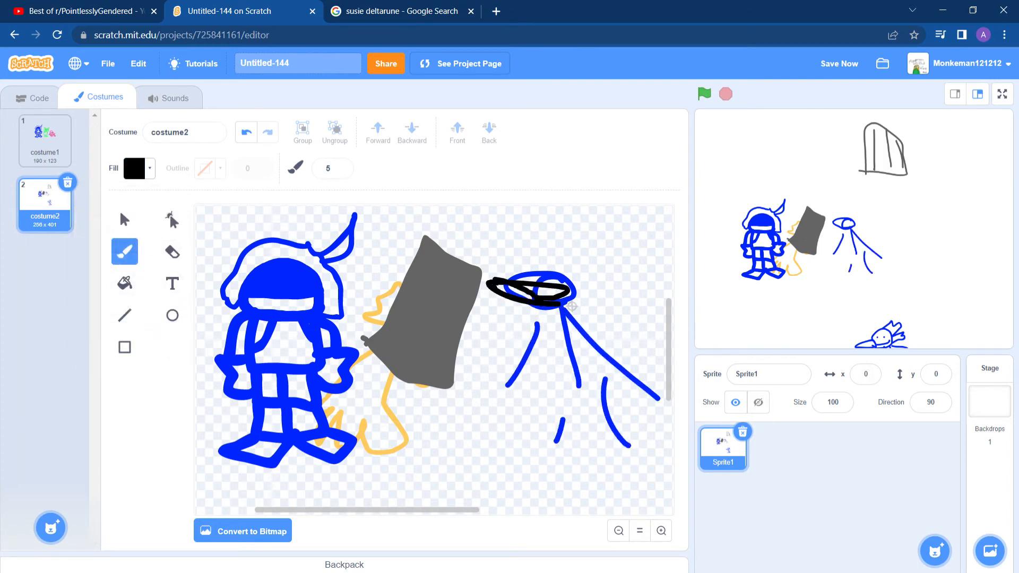
left_click(125, 219)
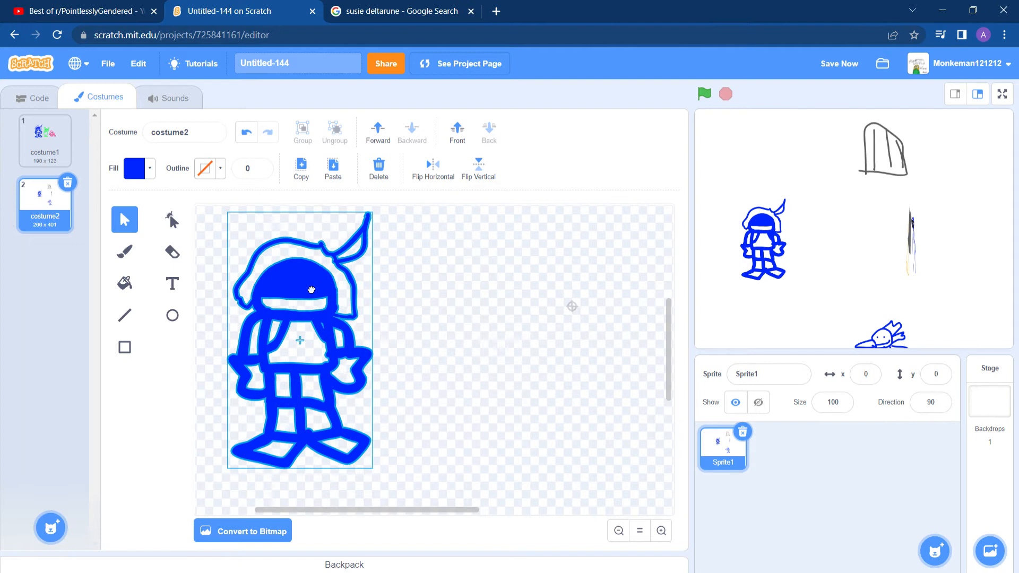
Brush a black wild-haired figure with a long outstretched arm, then delete the blue knight.
left_click(123, 252)
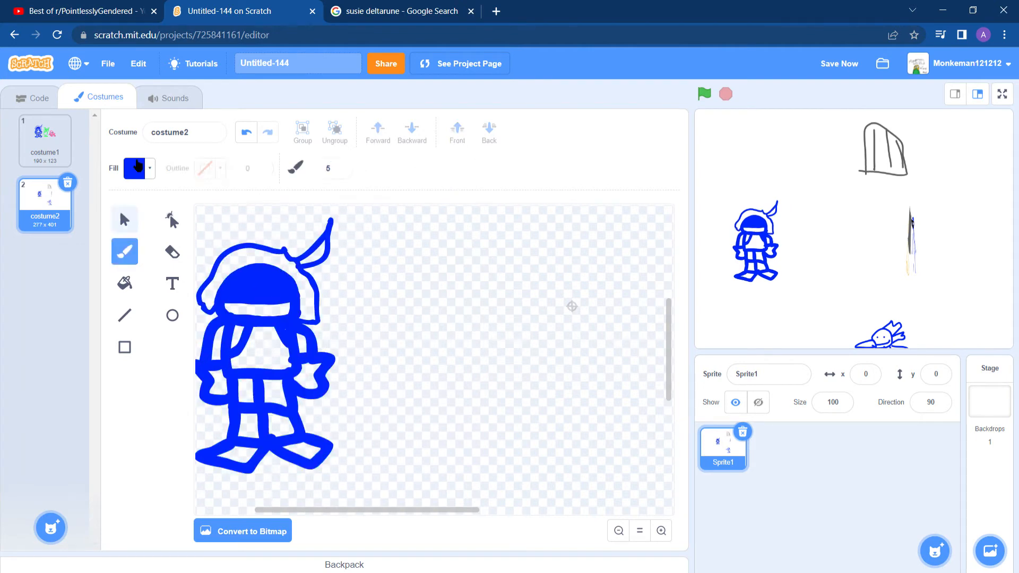
left_click(134, 167)
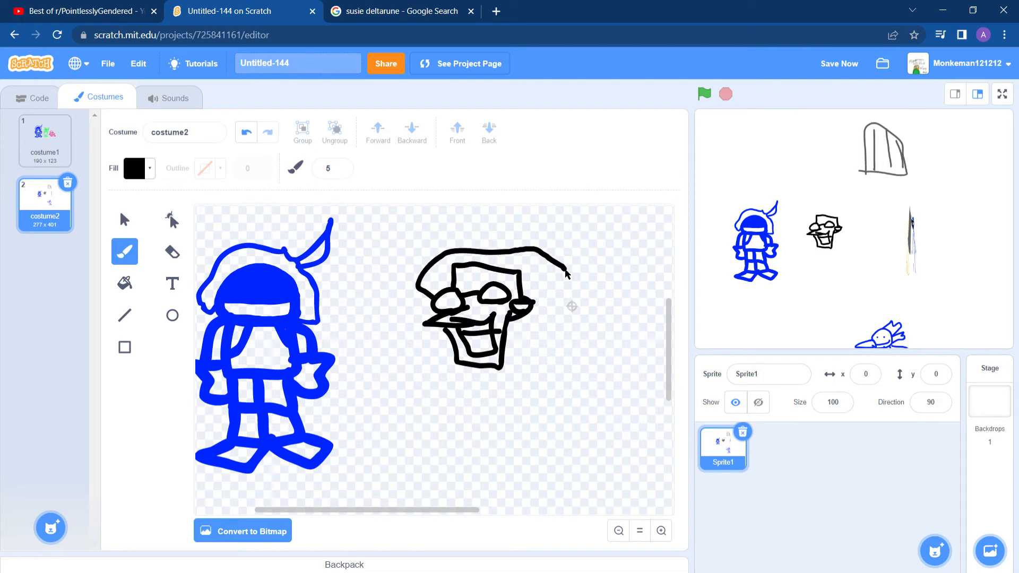
left_click(267, 131)
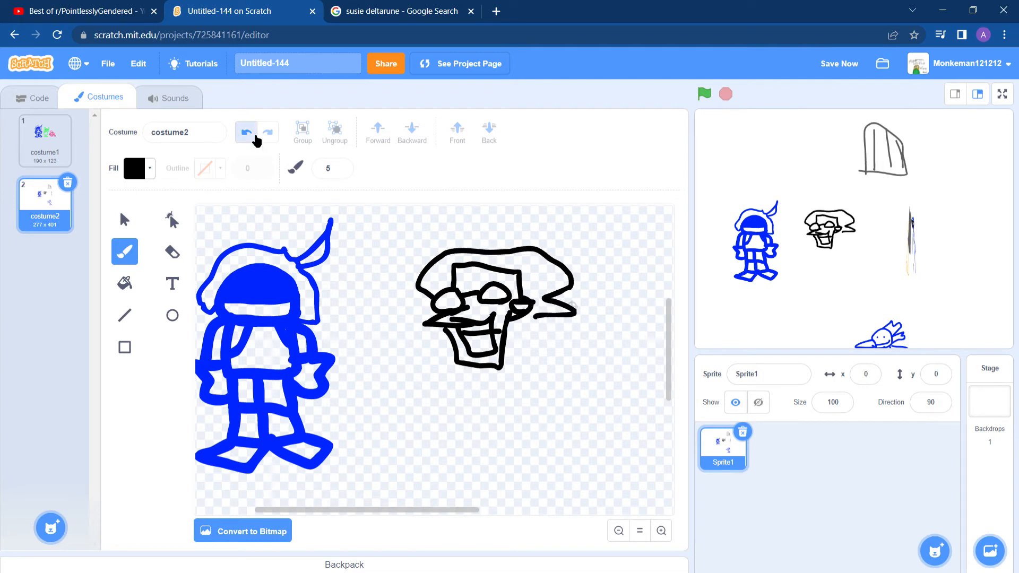
left_click(246, 132)
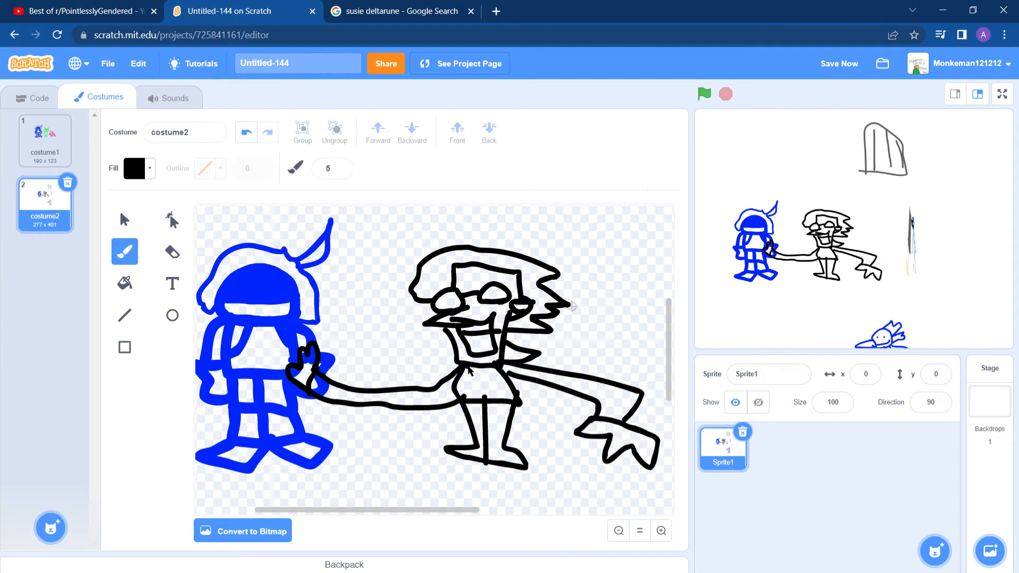
left_click(124, 219)
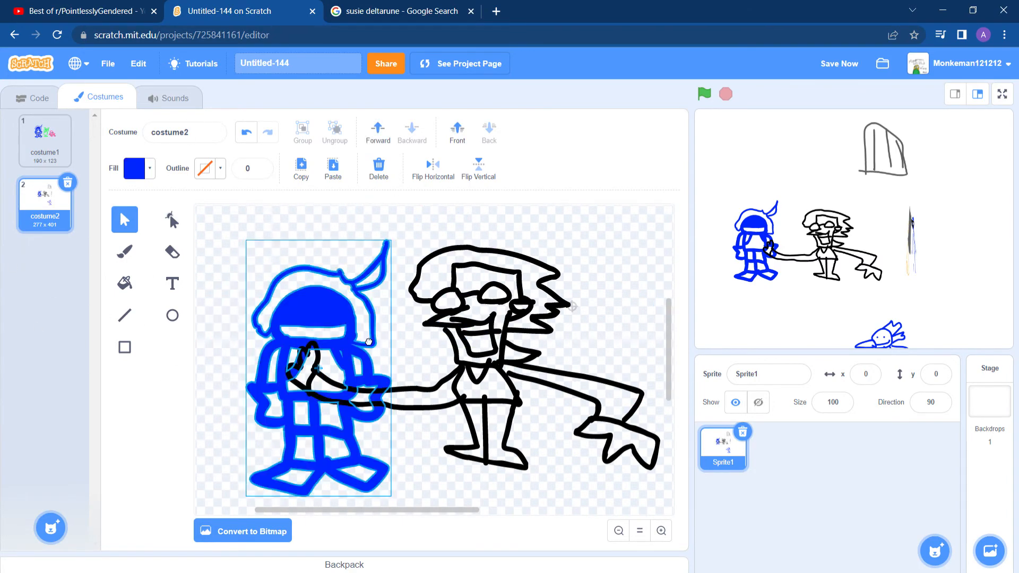
left_click(378, 169)
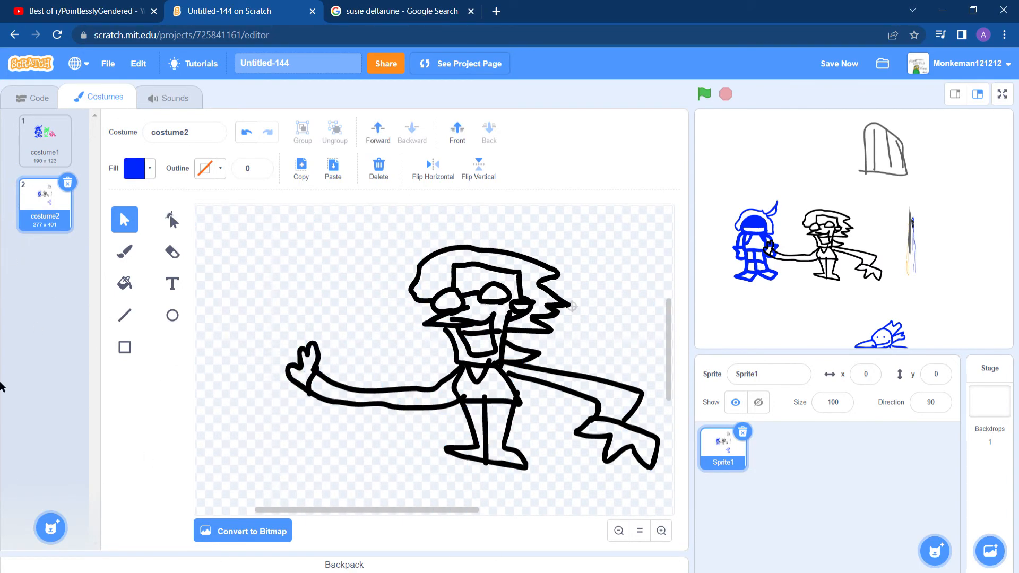
Delete the wild-haired figure and brush a tall, thin spiky black figure beside the knight.
left_click(333, 169)
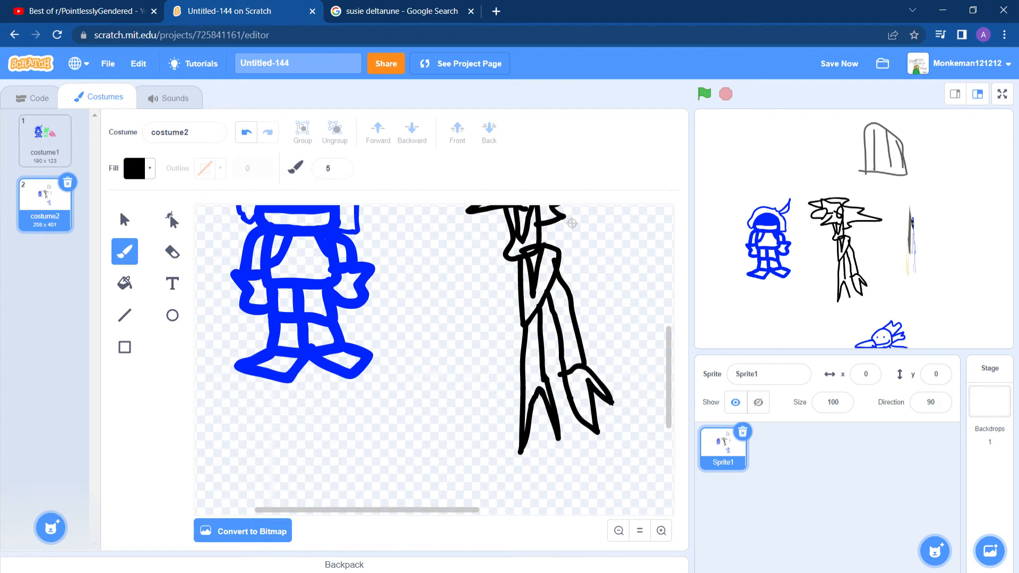
left_click(246, 132)
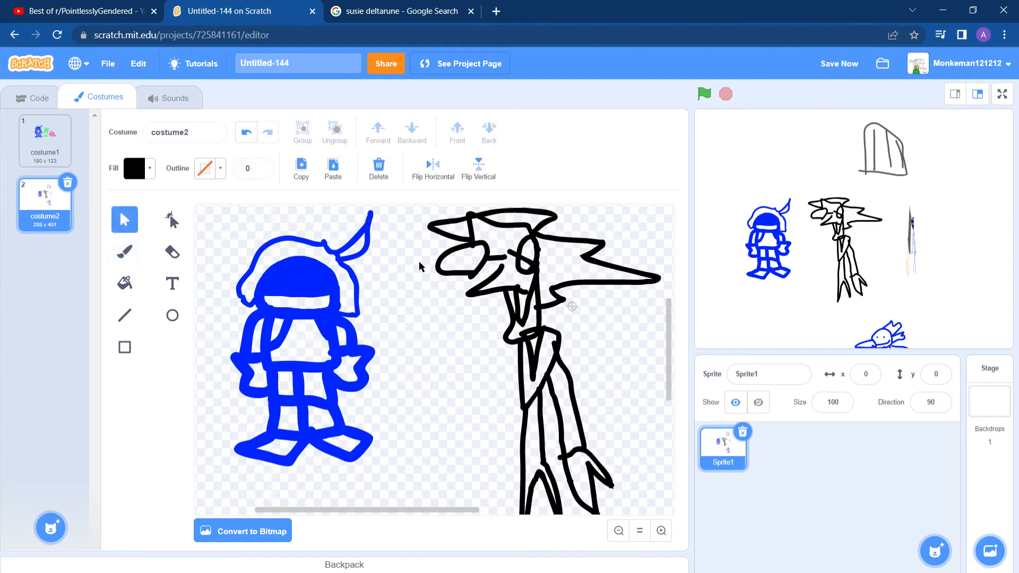
Select the black hat figure and scribble tall green brush streaks over it.
left_click(520, 292)
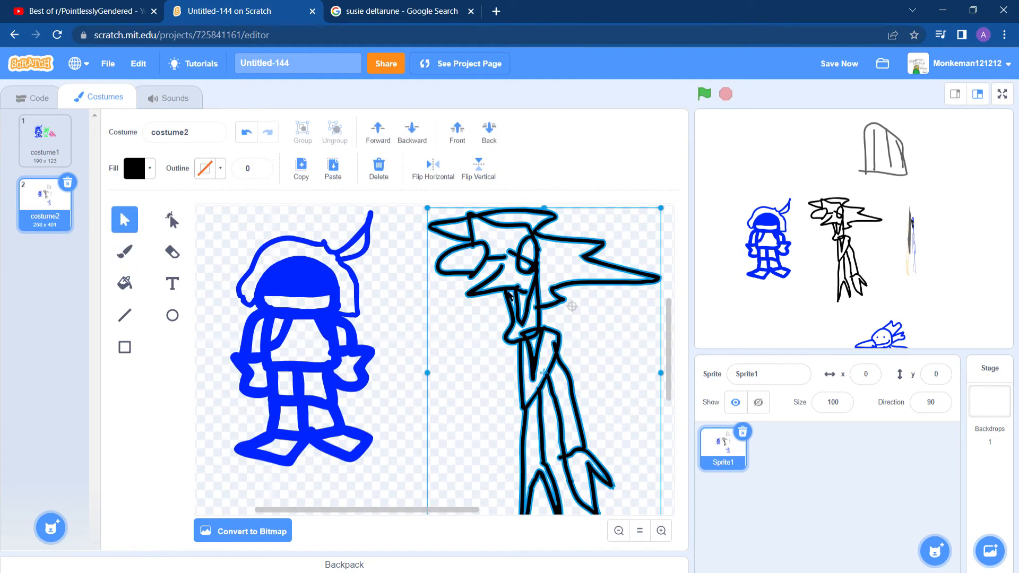
mouse_move(612, 386)
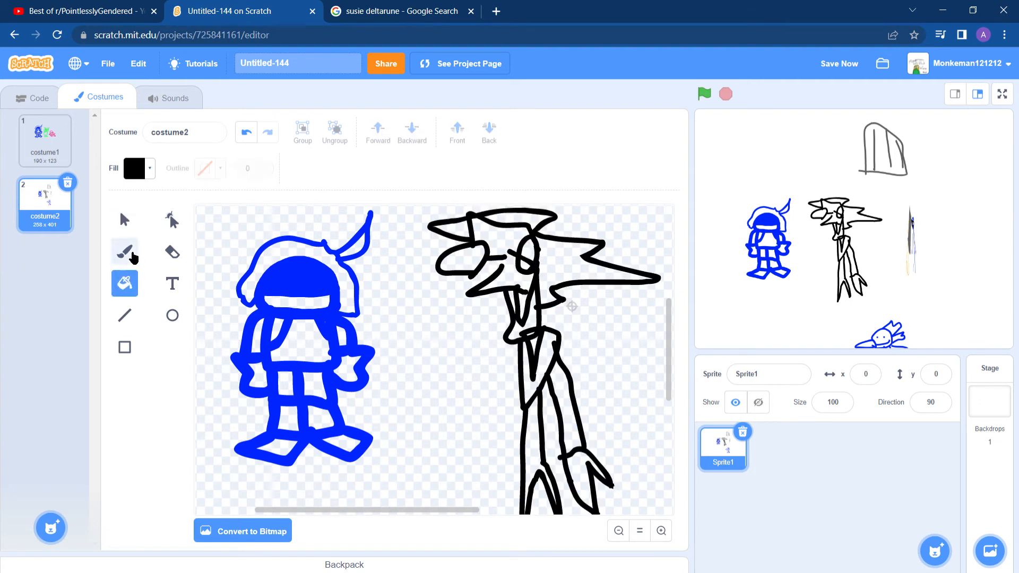
left_click(124, 252)
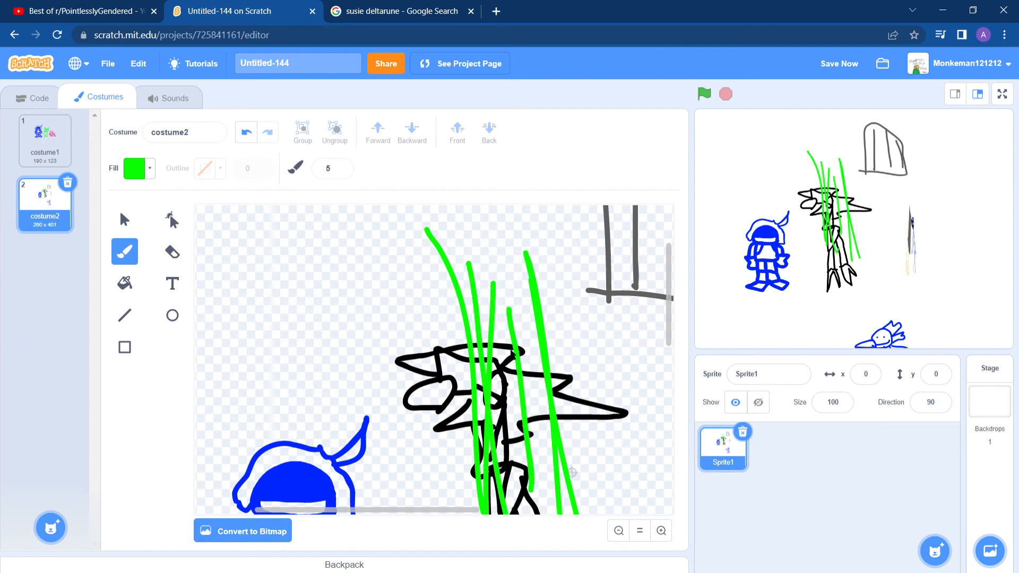
left_click(124, 220)
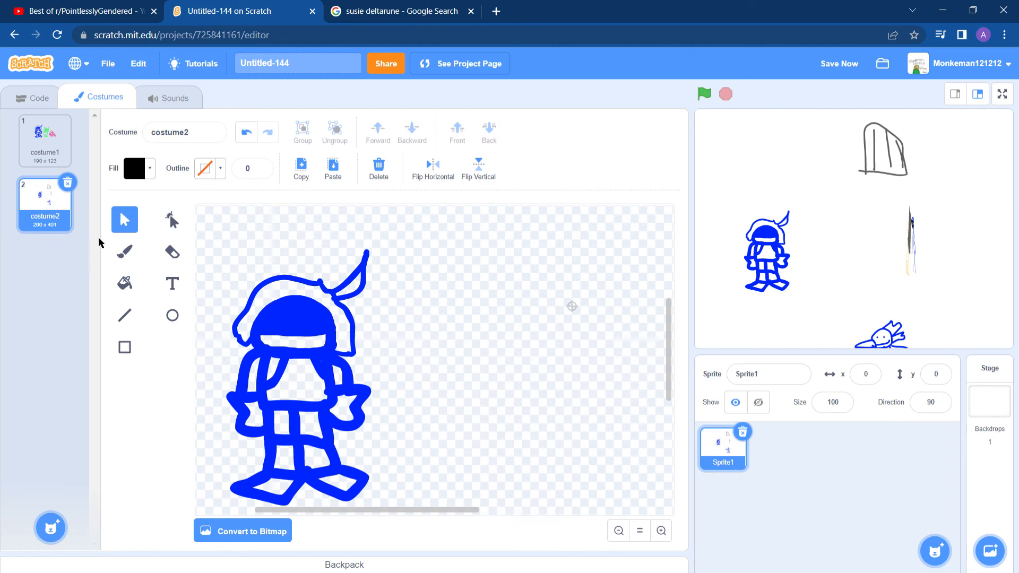
Clear the hat figure and green streaks, then place a yellow circle on the knight's face.
left_click(136, 167)
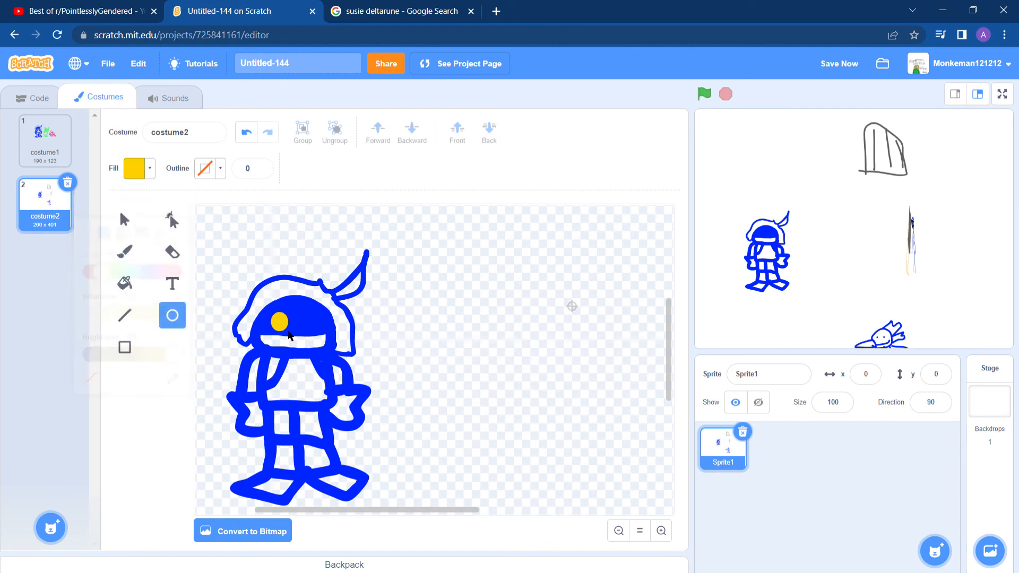
Add a pink second eye linked to the yellow one by a black bar, then zoom out.
left_click(134, 168)
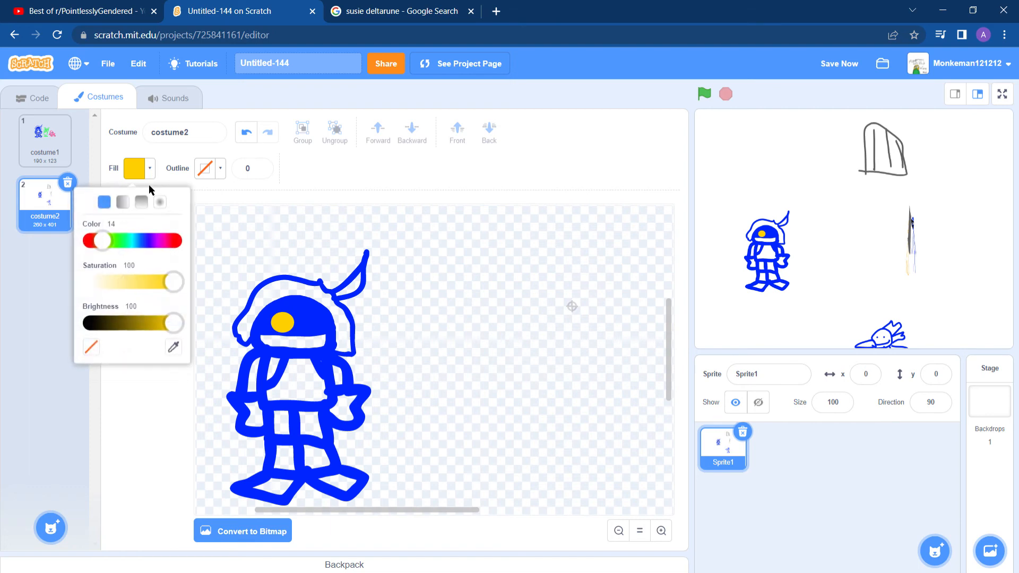
left_click(315, 319)
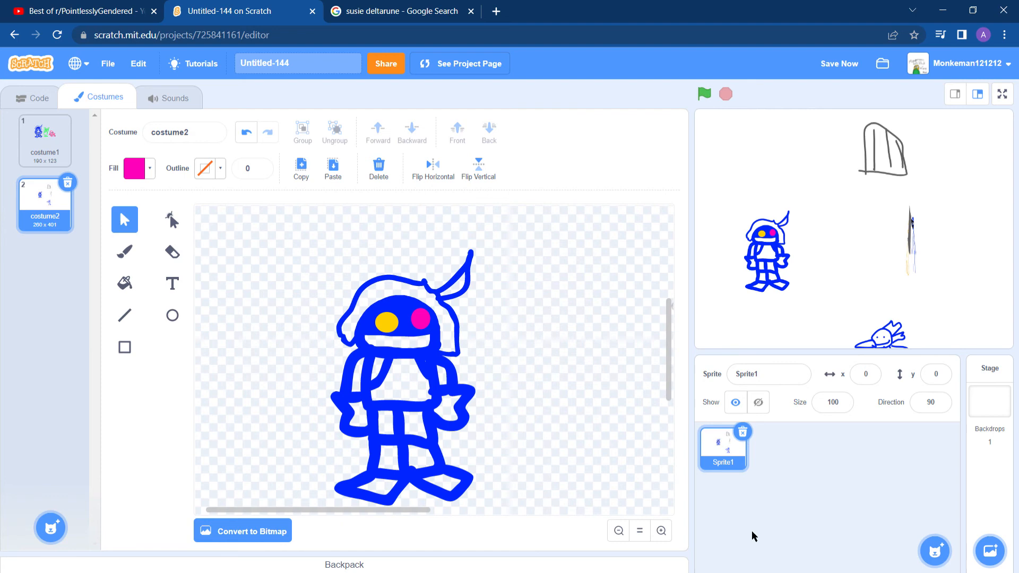
left_click(660, 531)
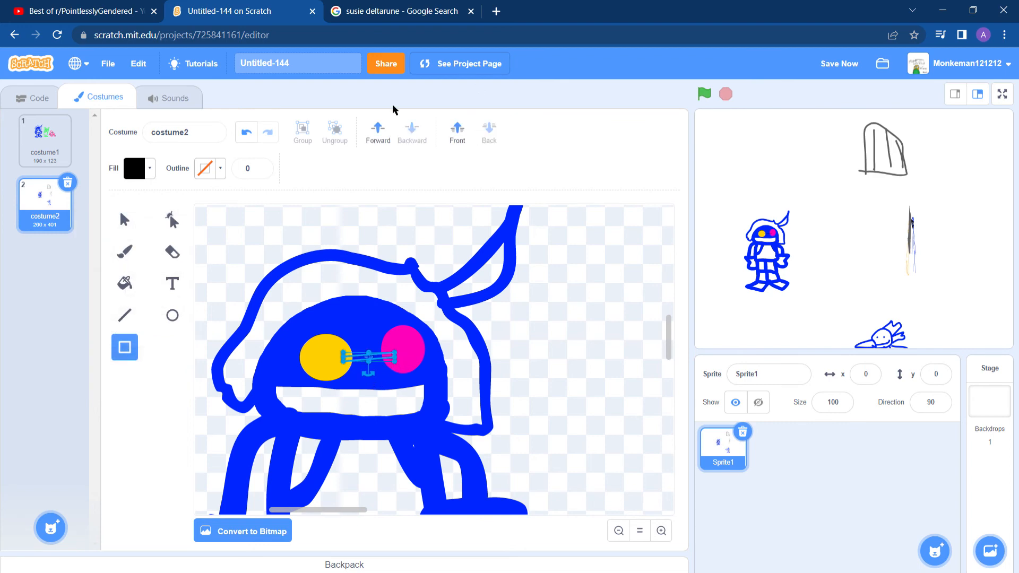
left_click(125, 220)
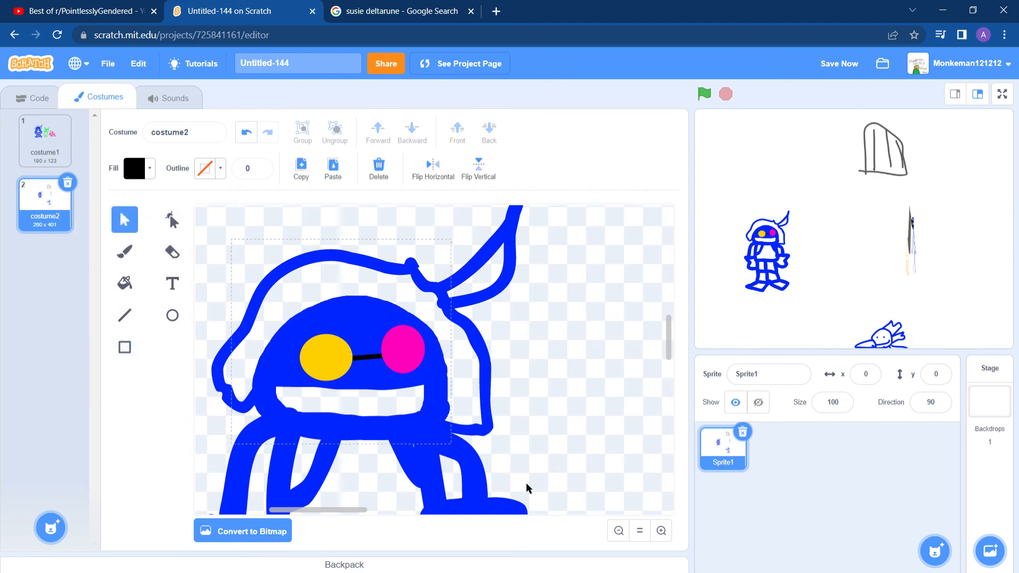
left_click(617, 531)
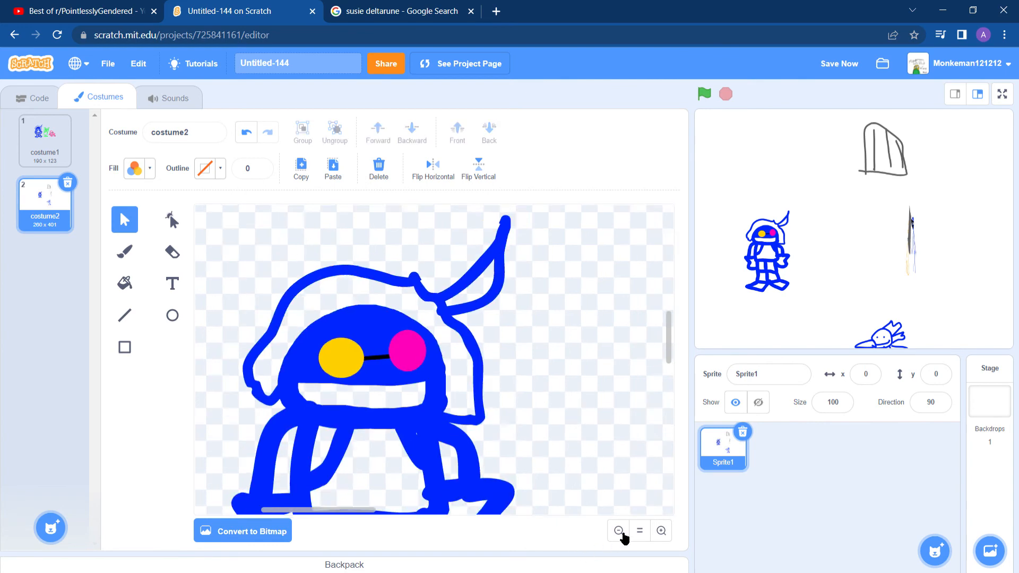
Paste the green horned and pink crouching figures from costume1 into costume2 and sketch light blue lines.
left_click(44, 141)
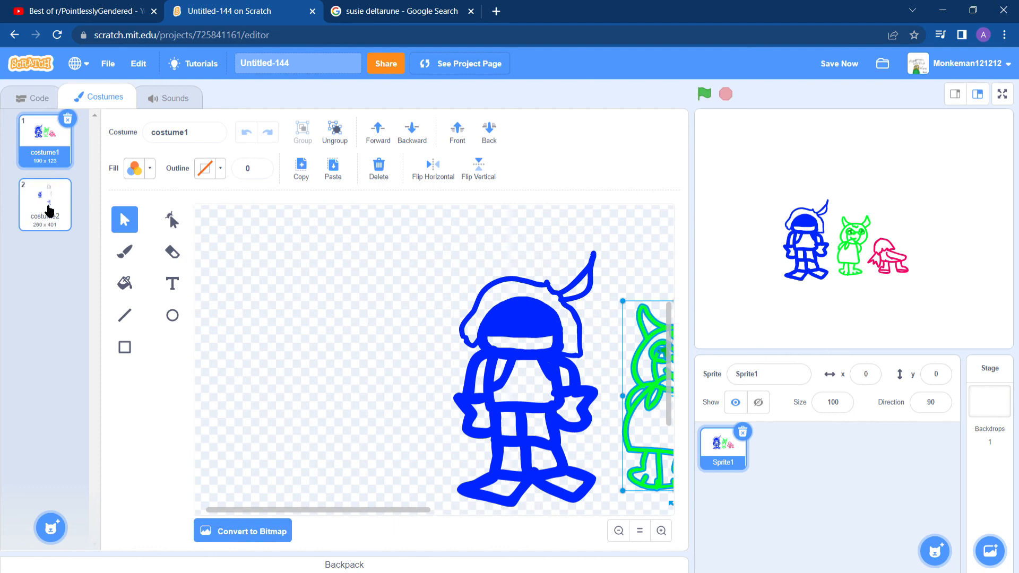
left_click(44, 205)
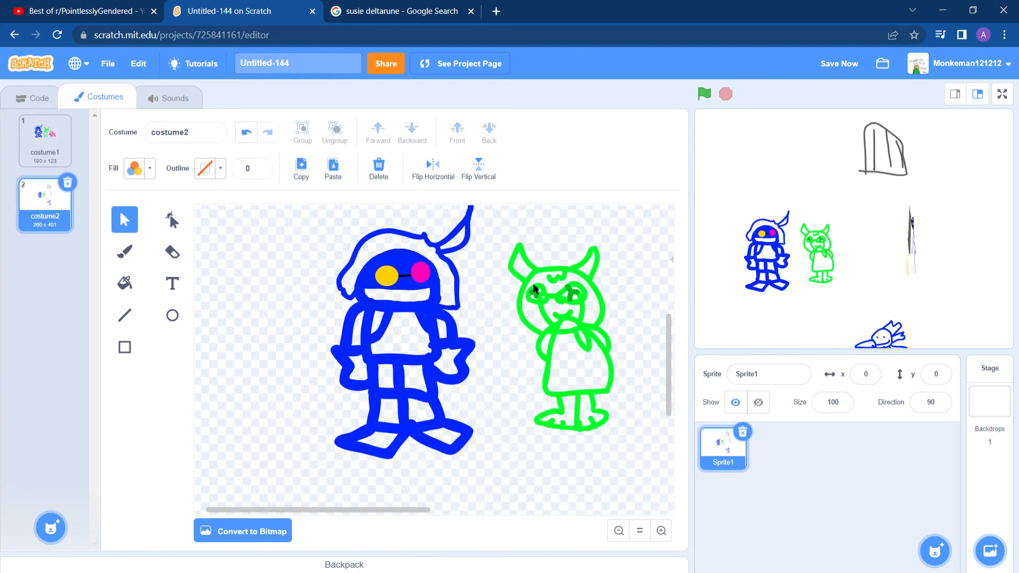
left_click(44, 141)
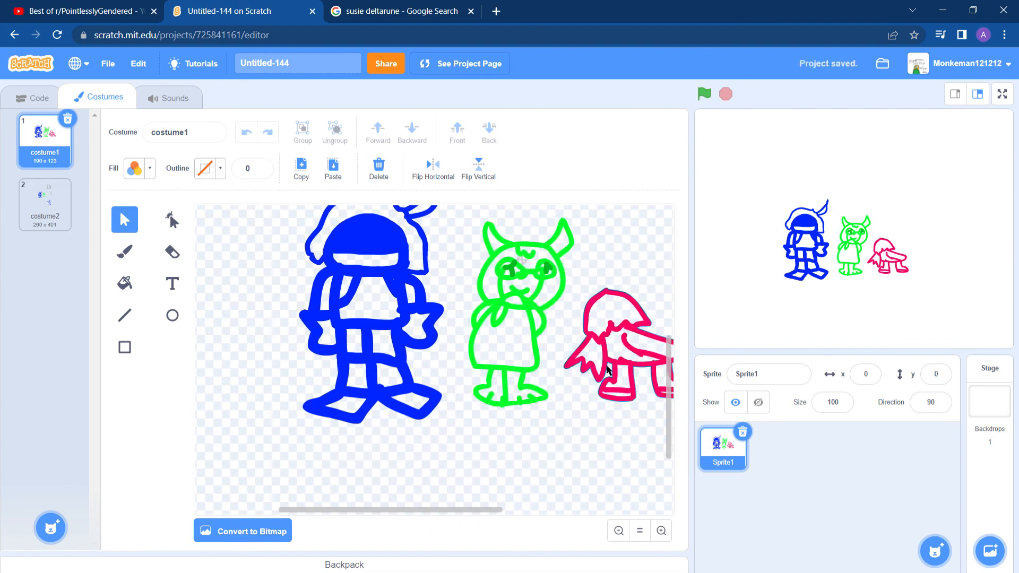
left_click(44, 203)
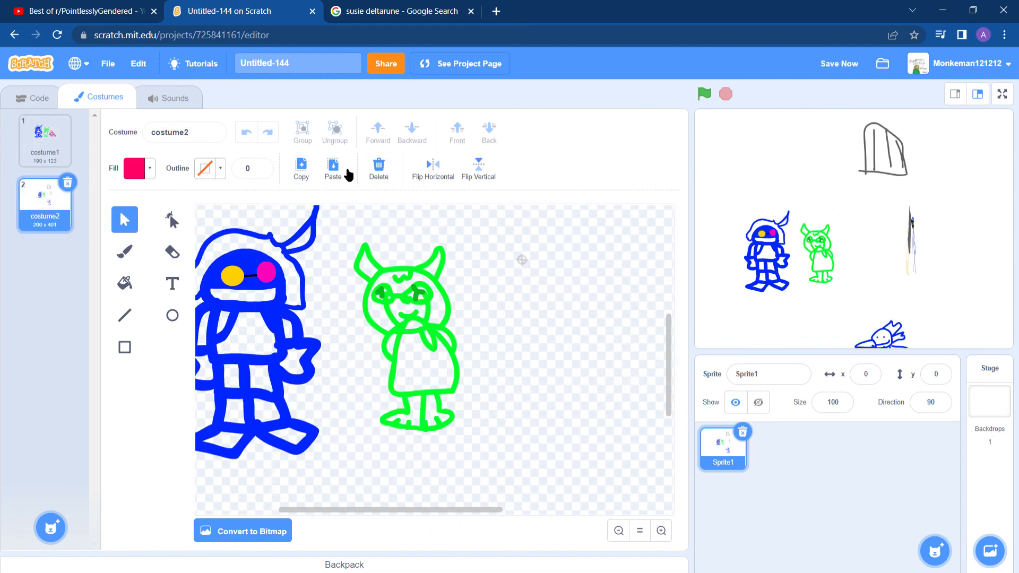
left_click(333, 169)
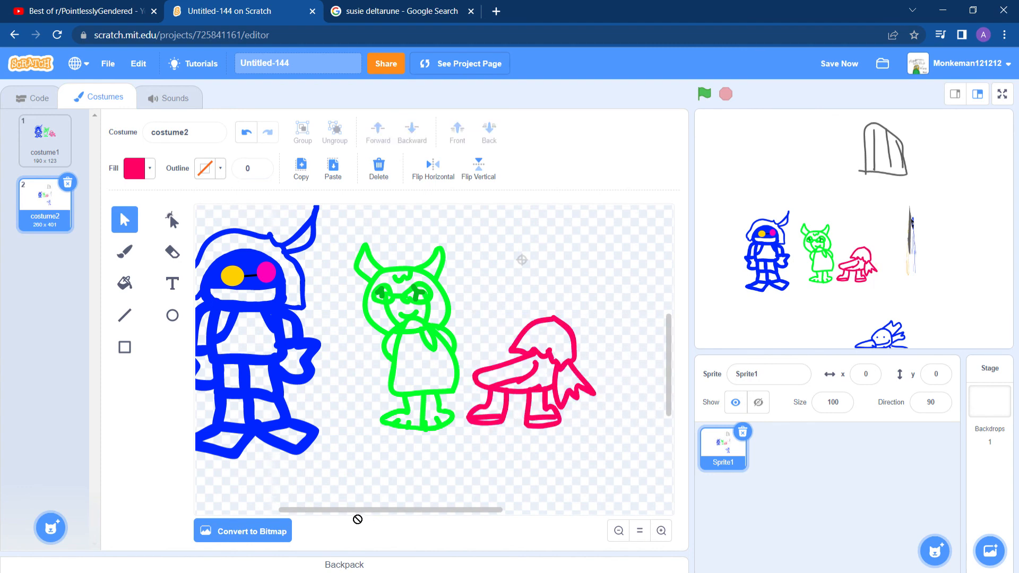
left_click(124, 251)
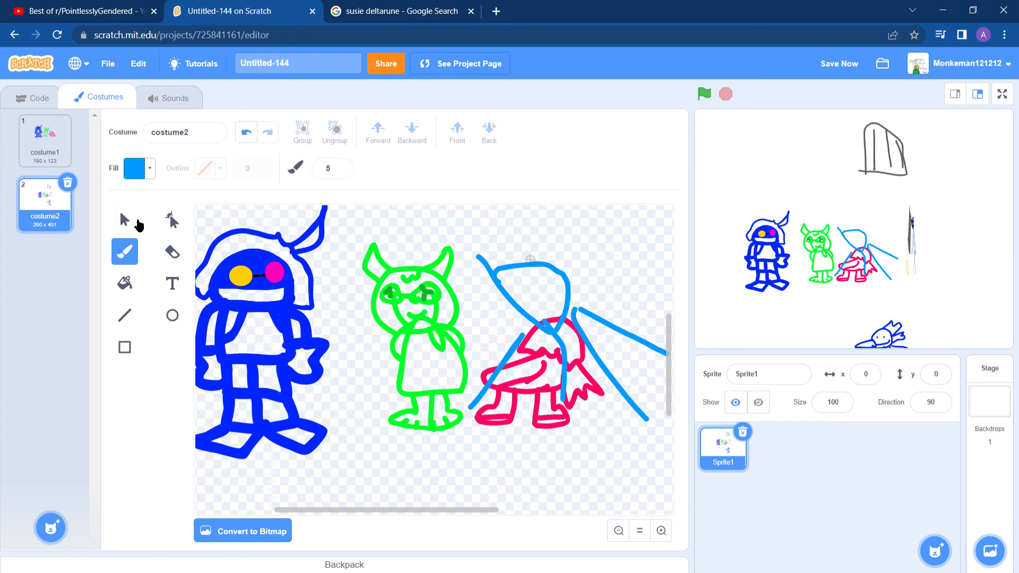
Remove the pasted figures and scale up the blue knight in costume2.
left_click(124, 220)
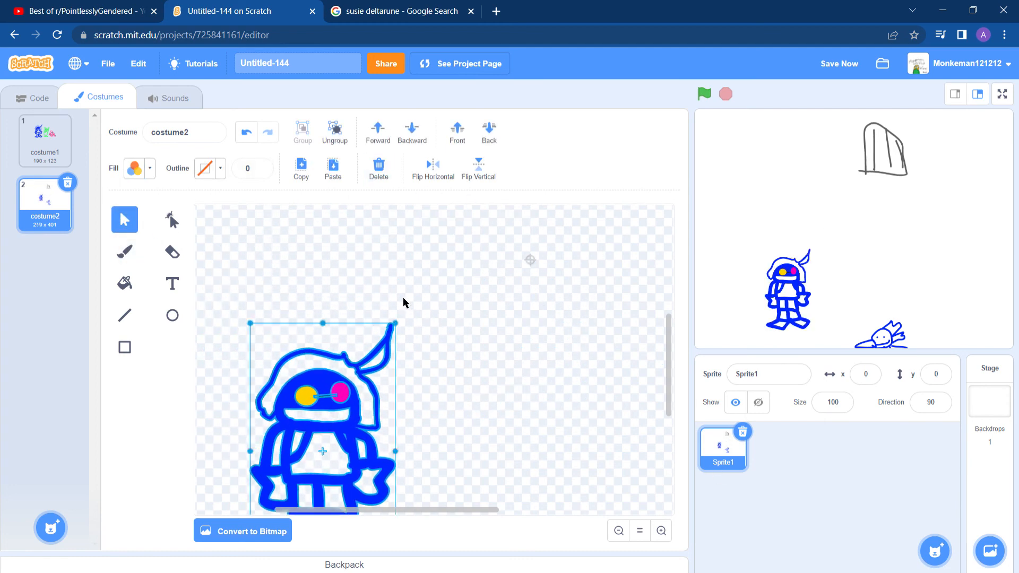
left_click(659, 530)
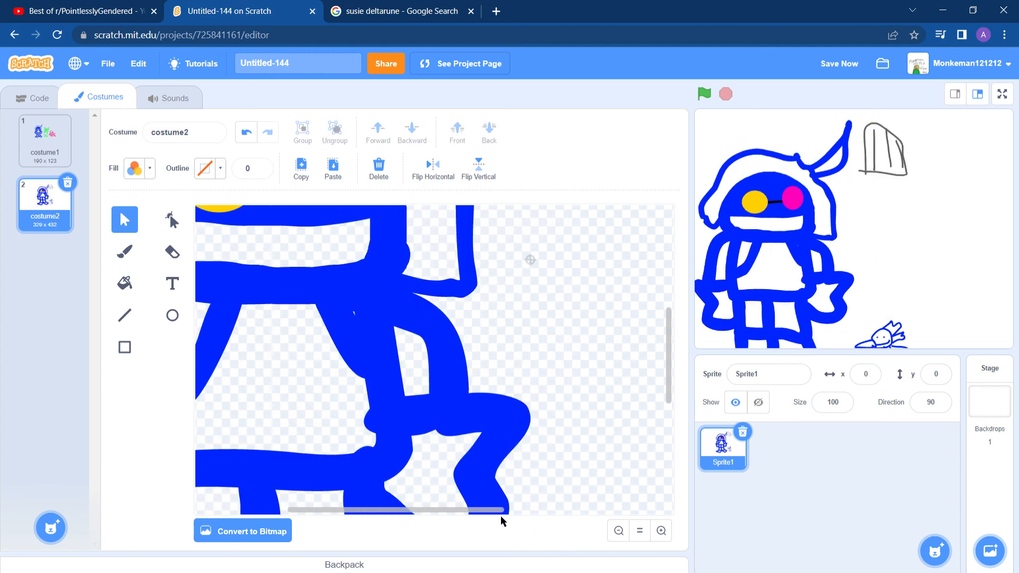
left_click(136, 168)
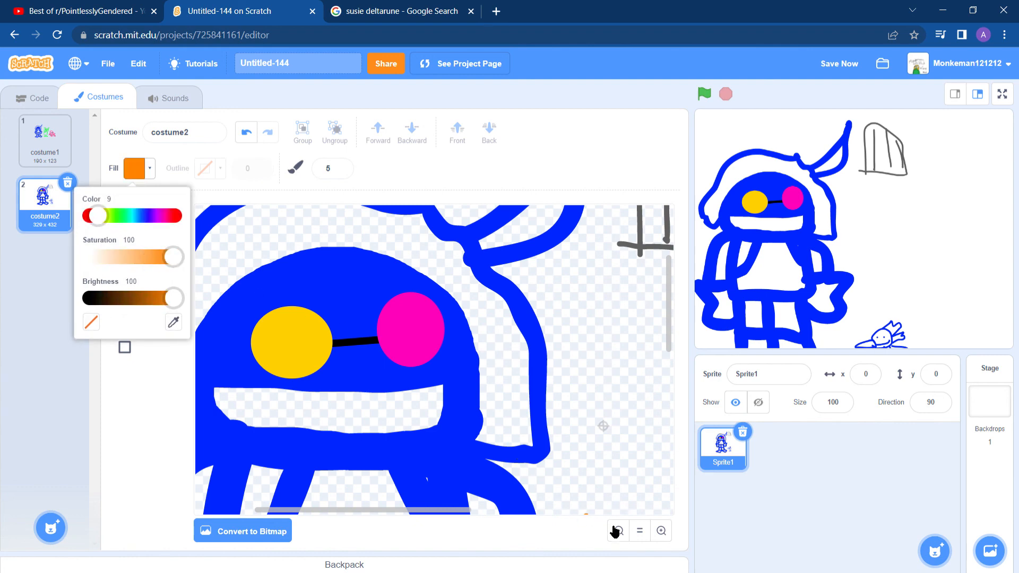
left_click(616, 530)
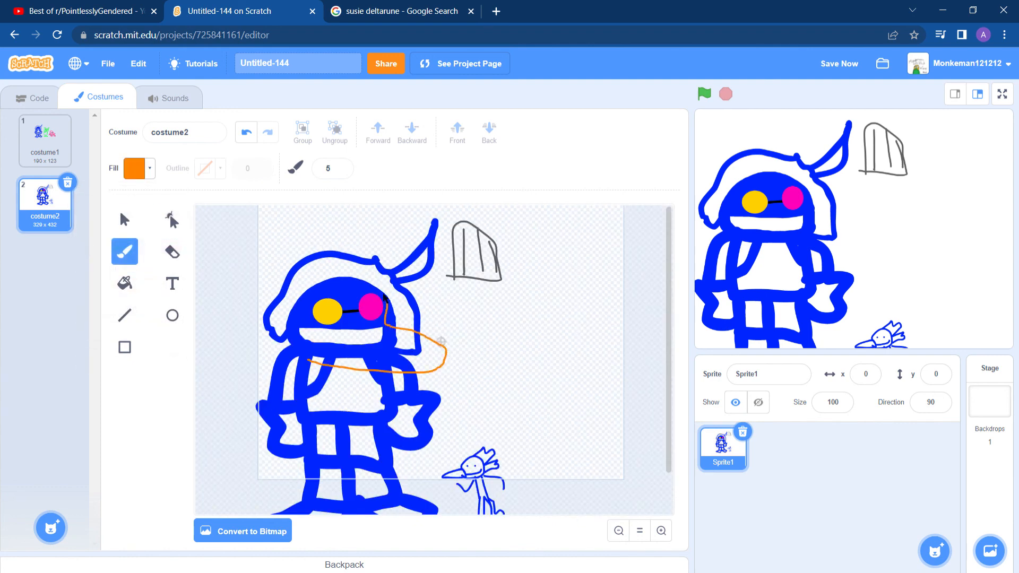
Cover the knight's head with a large orange cap-shaped blob using the Fill tool.
left_click(123, 284)
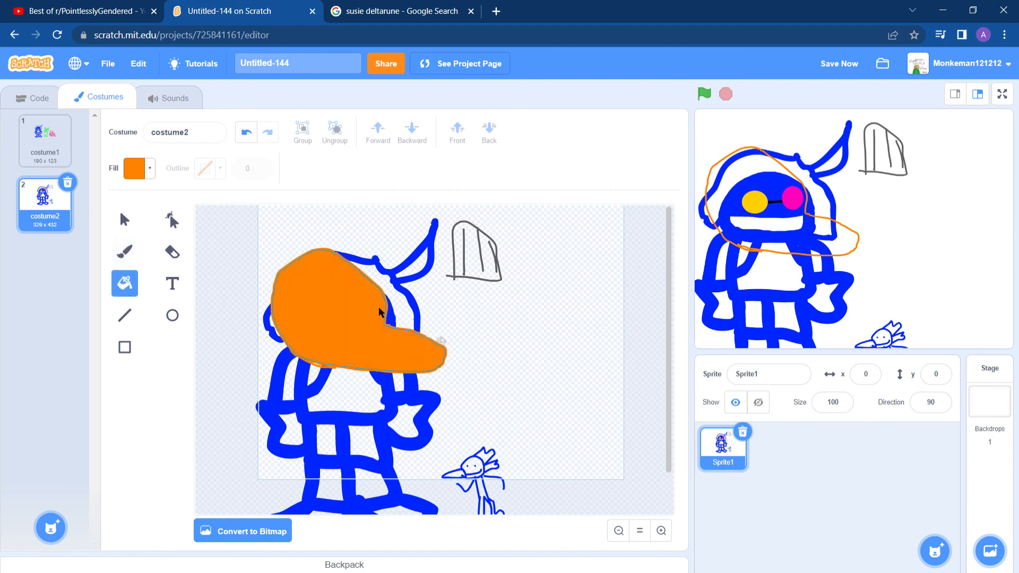
left_click(124, 220)
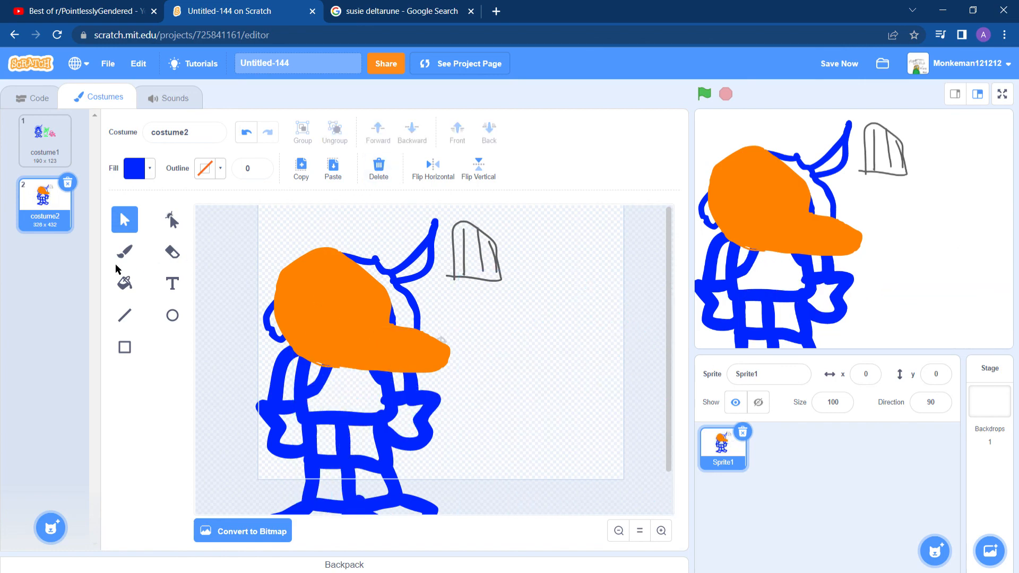
left_click(135, 167)
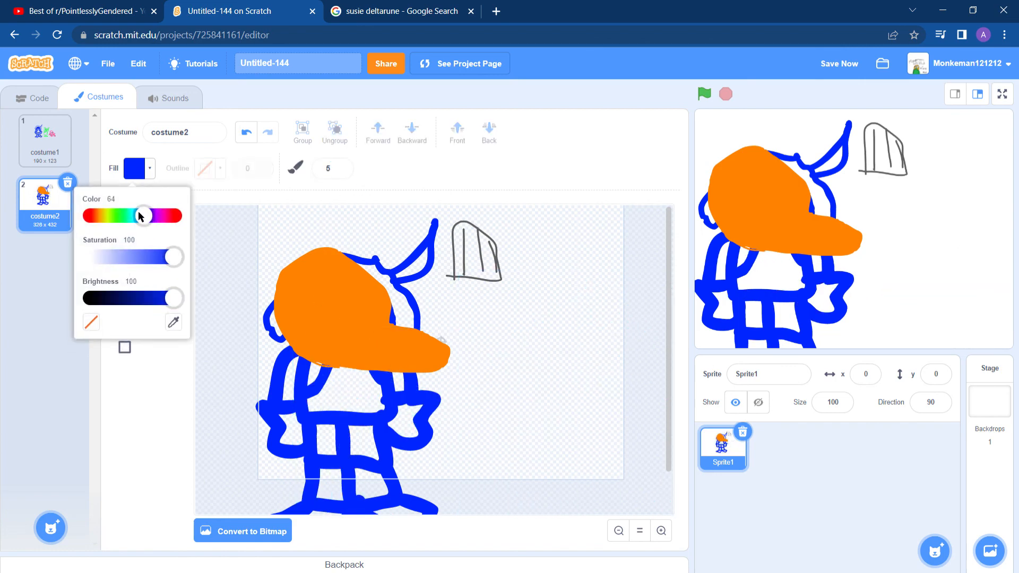
left_click(338, 300)
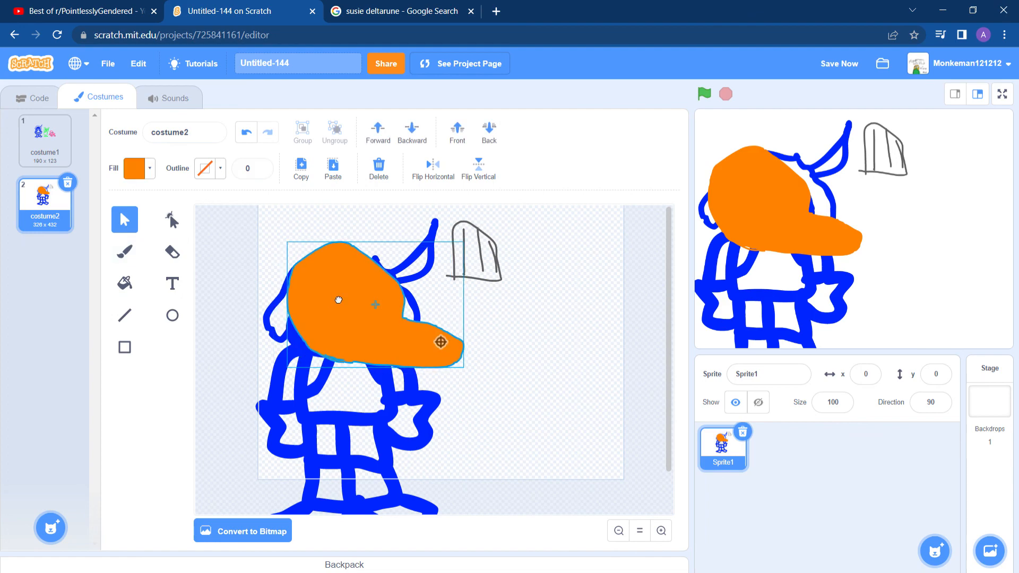
left_click(45, 141)
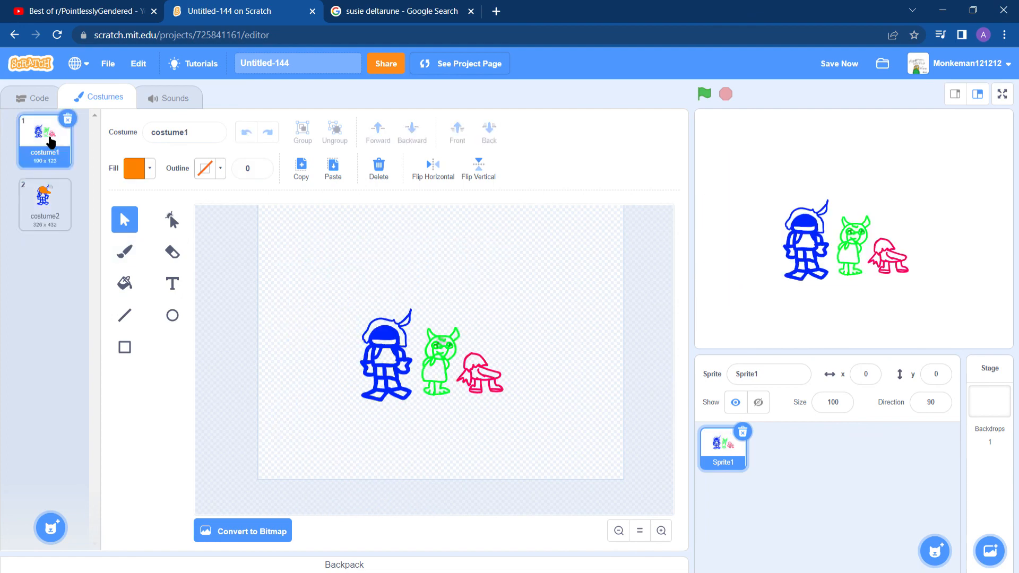
Zoom in on the green horned figure in costume2 and sketch a blue hat figure above it.
left_click(439, 354)
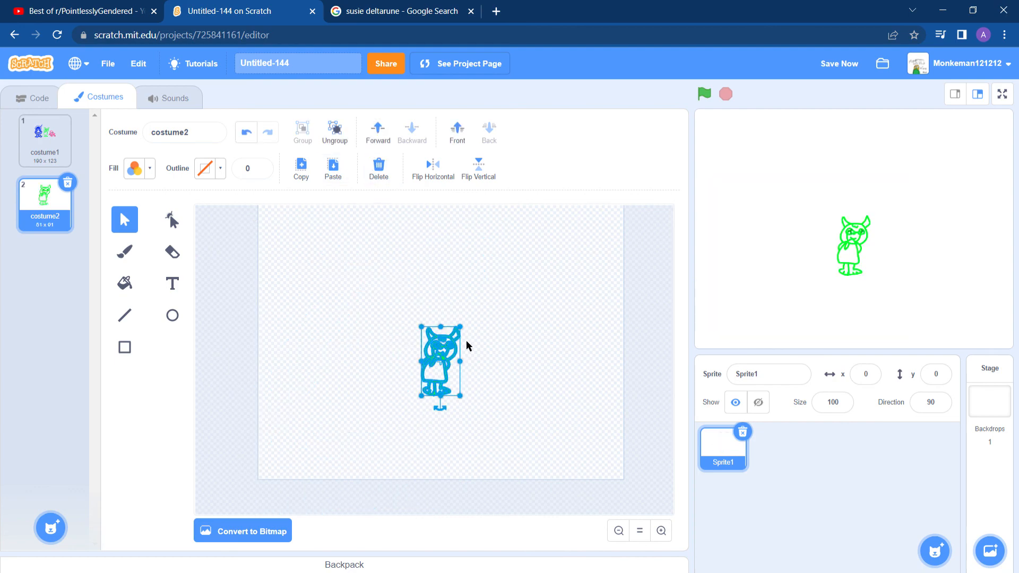
left_click(661, 531)
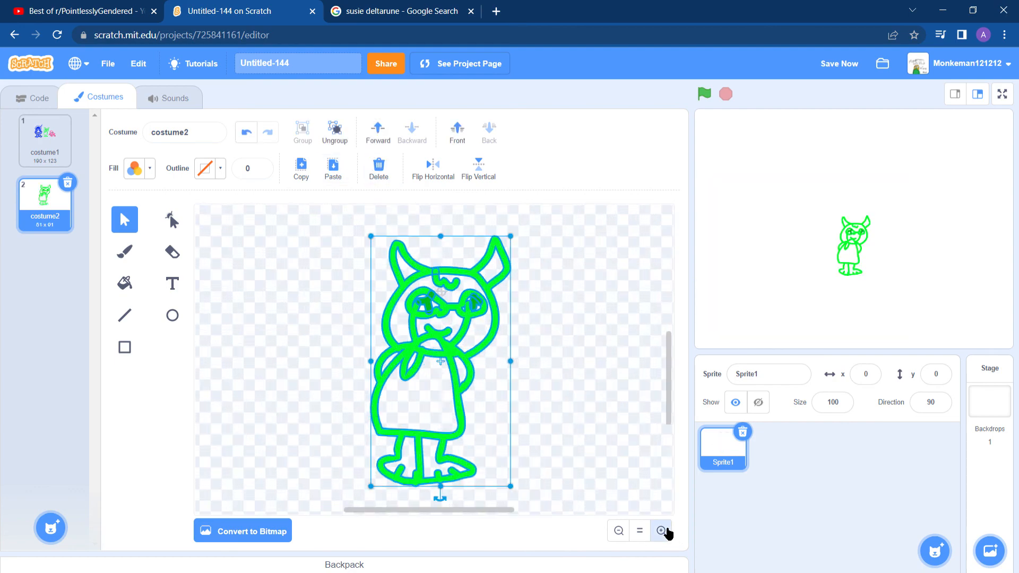
left_click(661, 530)
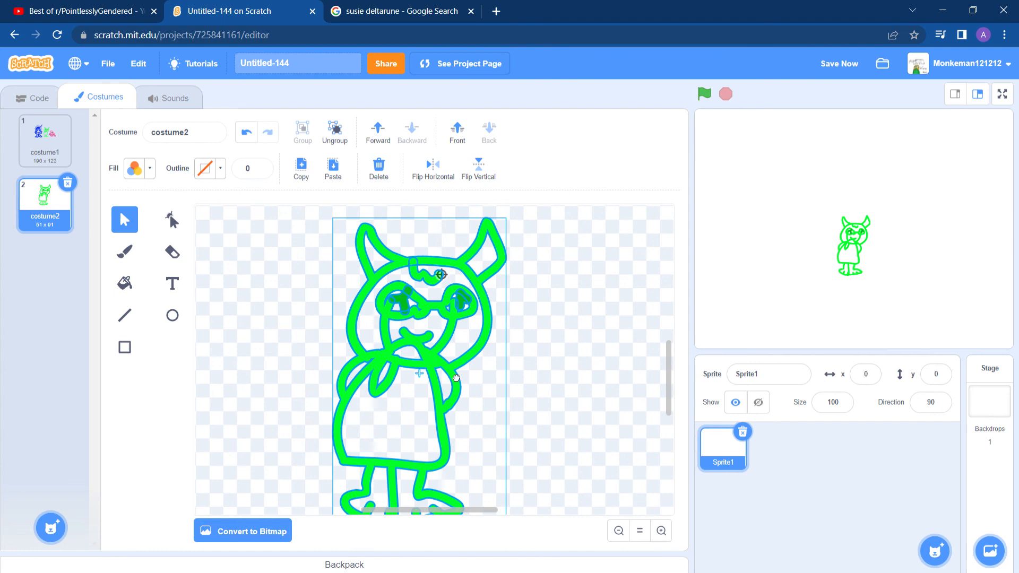
left_click(148, 168)
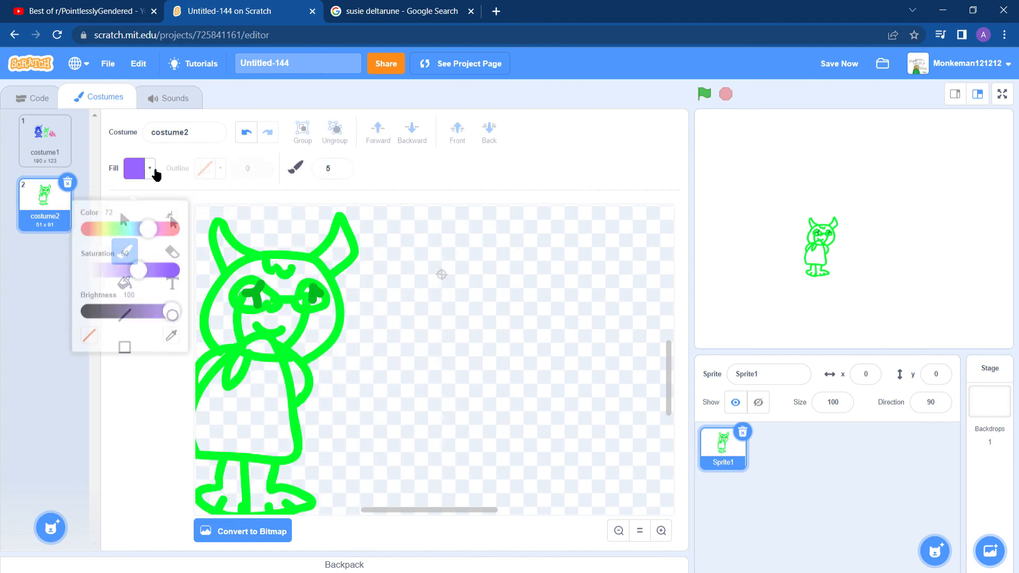
left_click(44, 141)
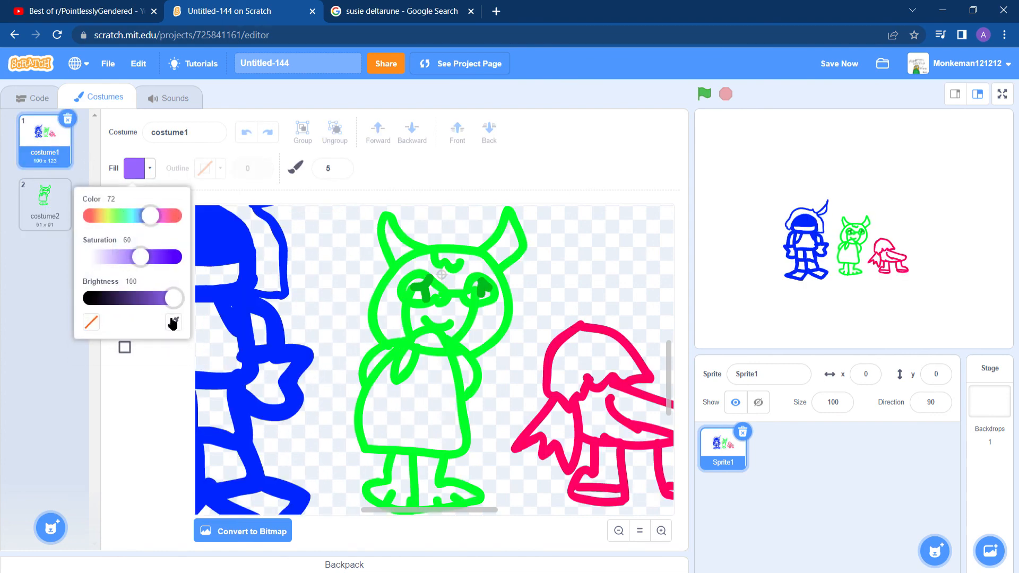
left_click(44, 205)
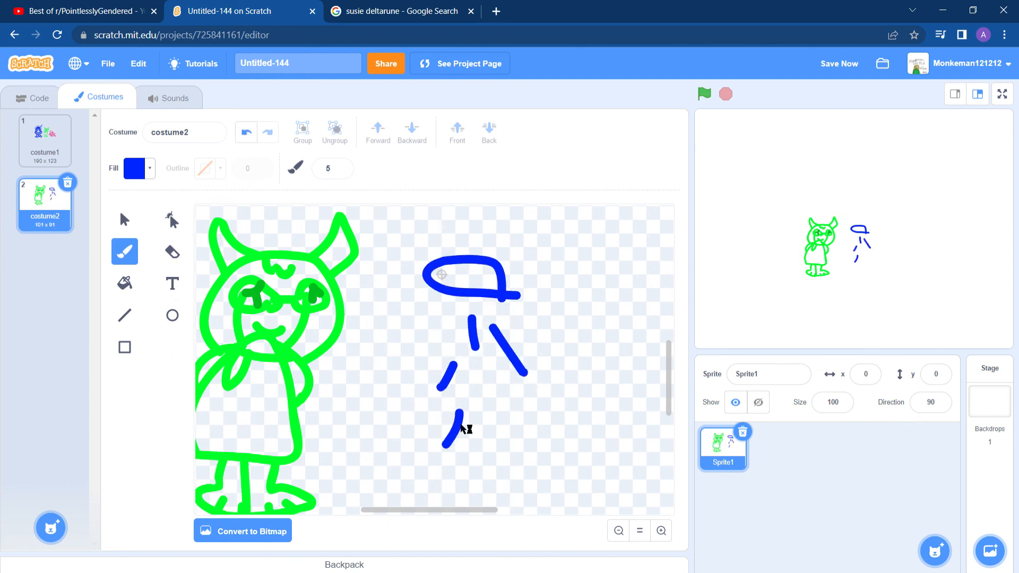
left_click(124, 219)
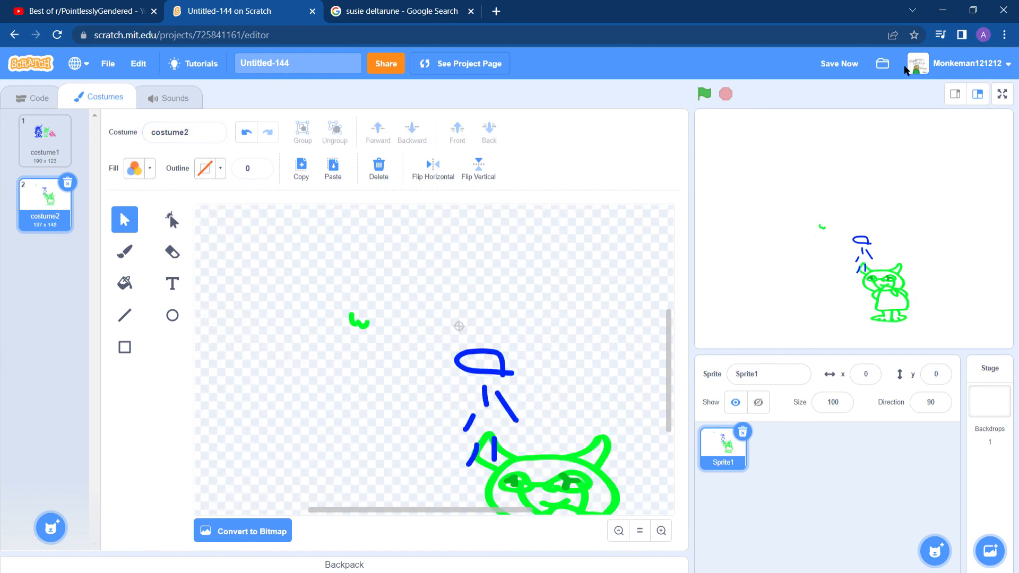
mouse_move(962, 76)
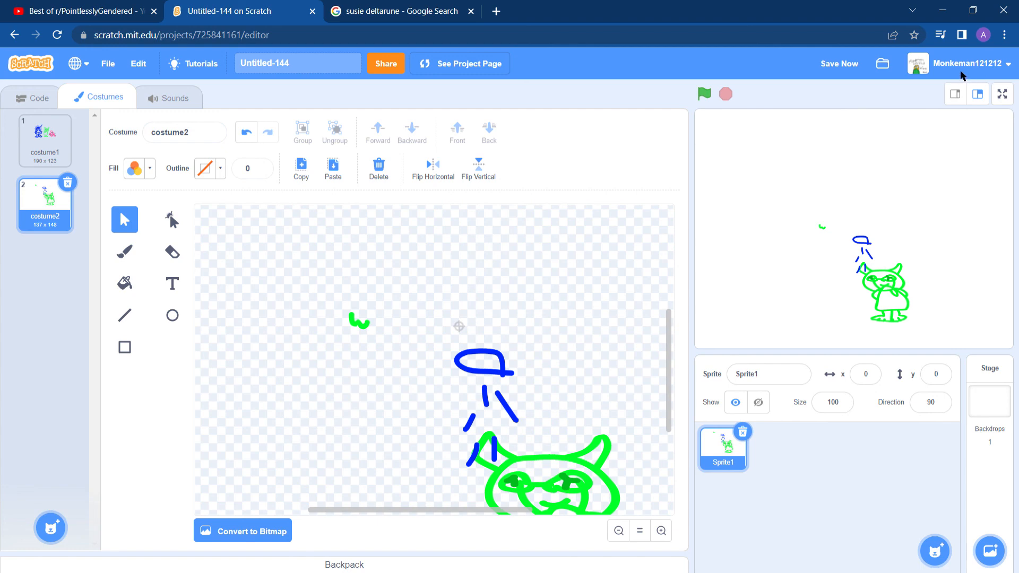